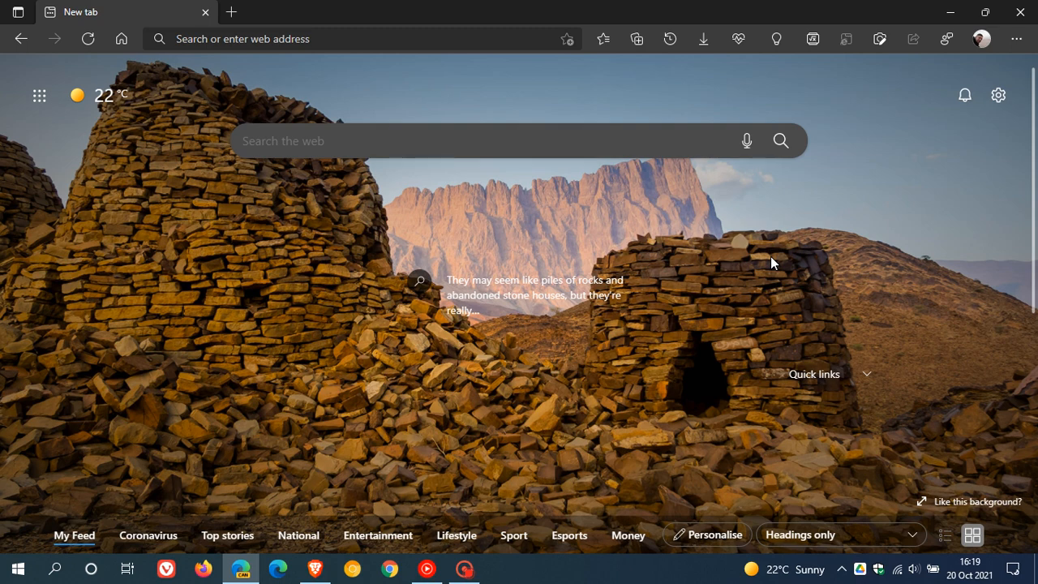
mouse_move(770, 263)
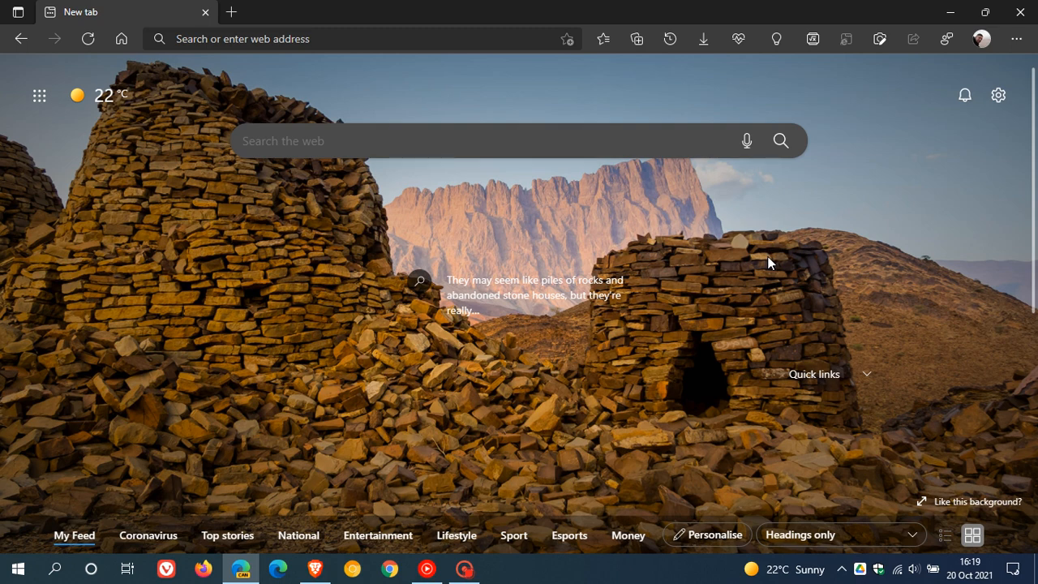
mouse_move(707, 375)
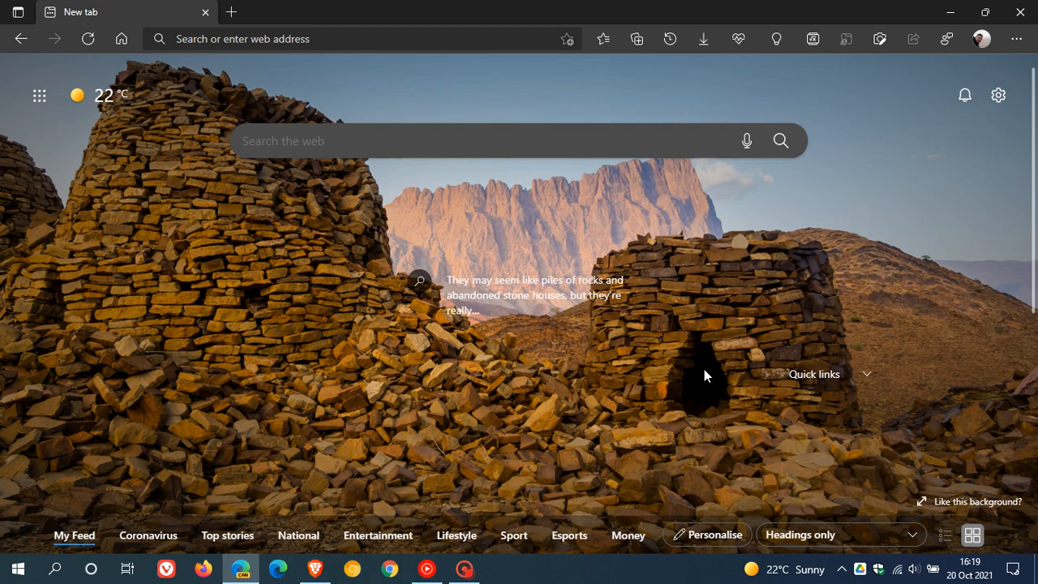
mouse_move(713, 324)
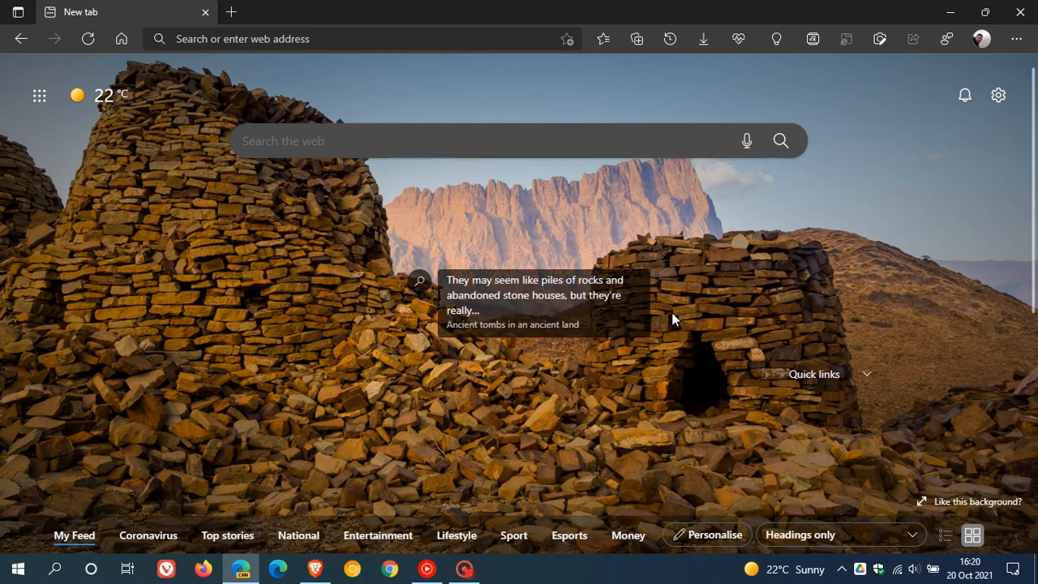
mouse_move(389, 340)
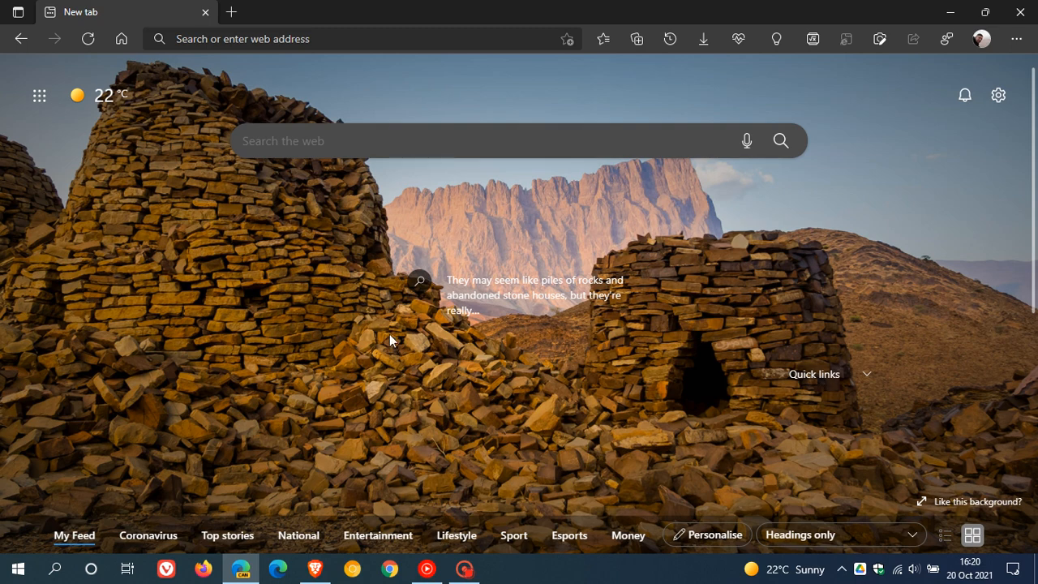
mouse_move(646, 355)
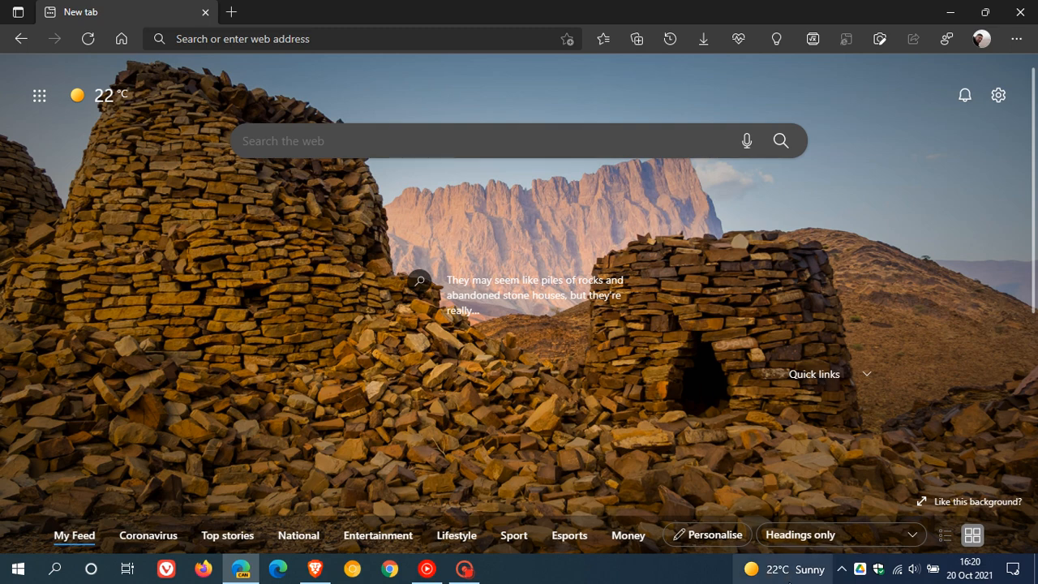
Open Edge Canary Settings from the Settings and more menu, landing on the profile page.
left_click(784, 568)
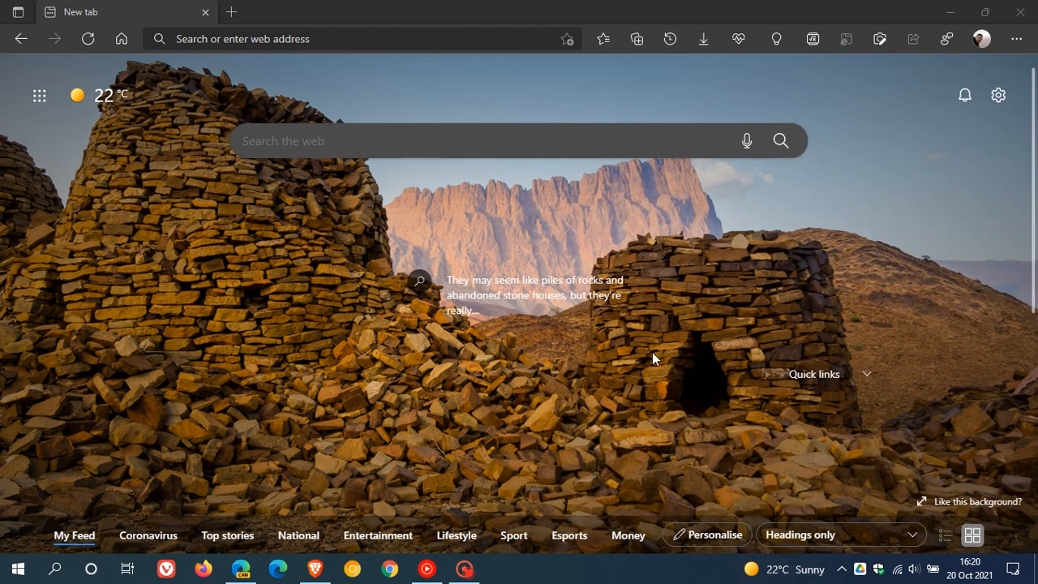
mouse_move(659, 361)
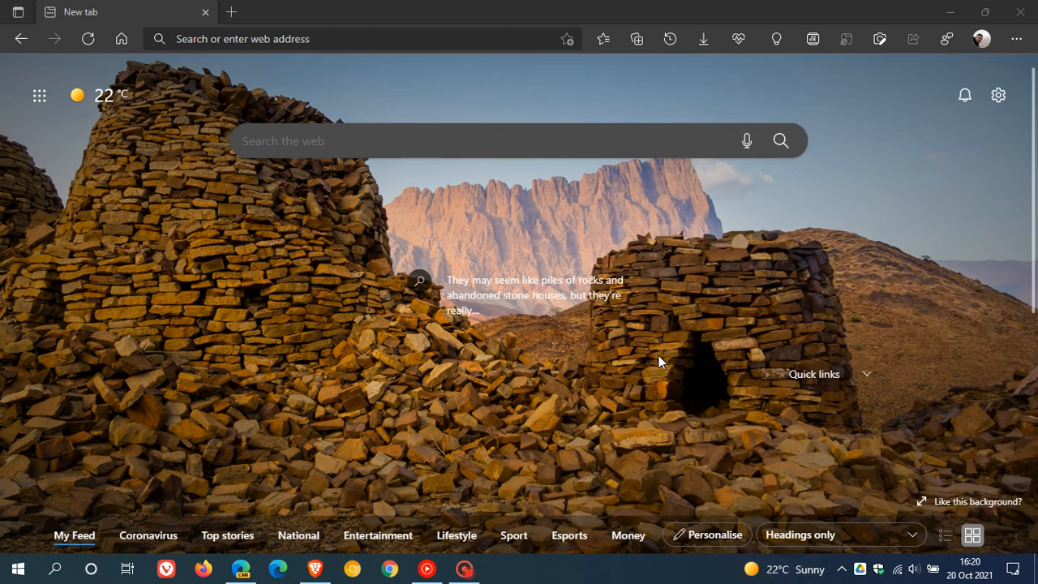
mouse_move(611, 386)
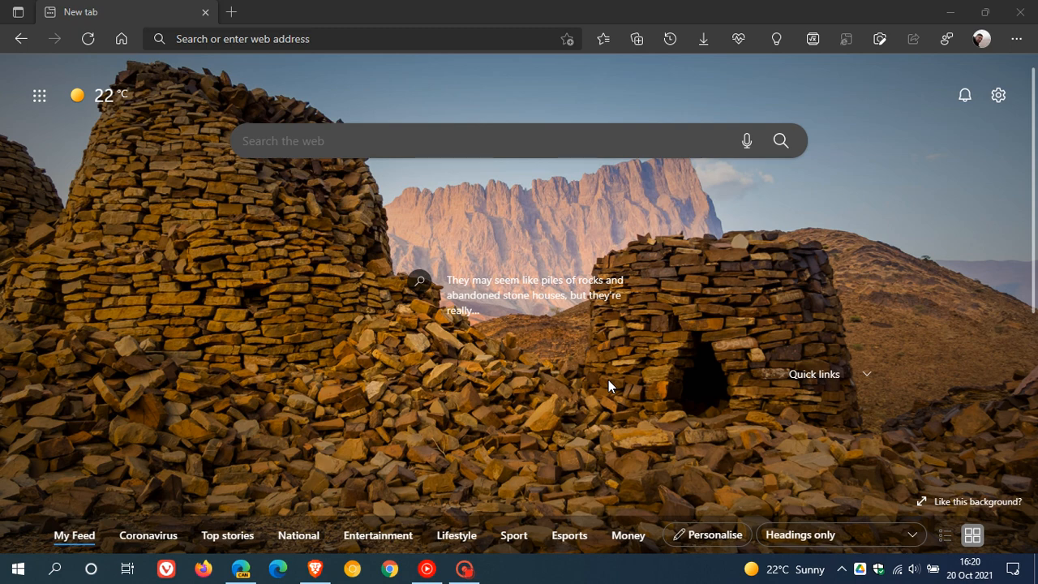
mouse_move(1012, 55)
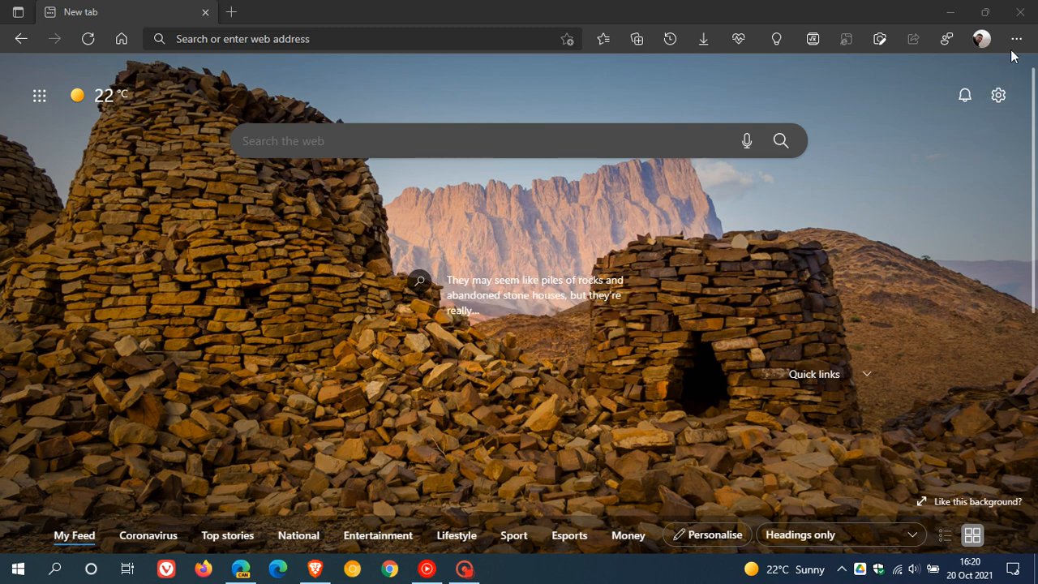
mouse_move(1016, 38)
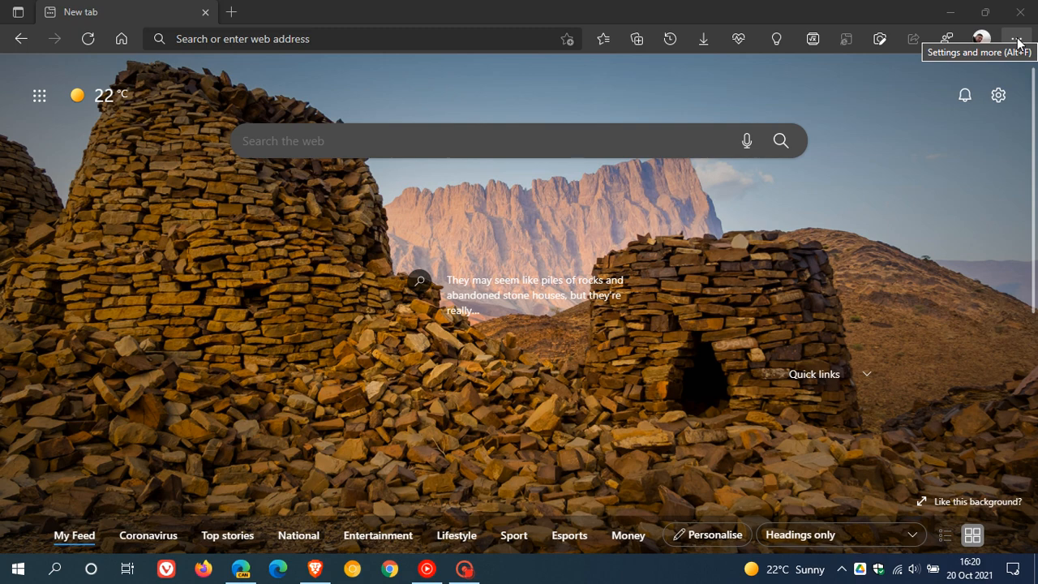
left_click(1018, 38)
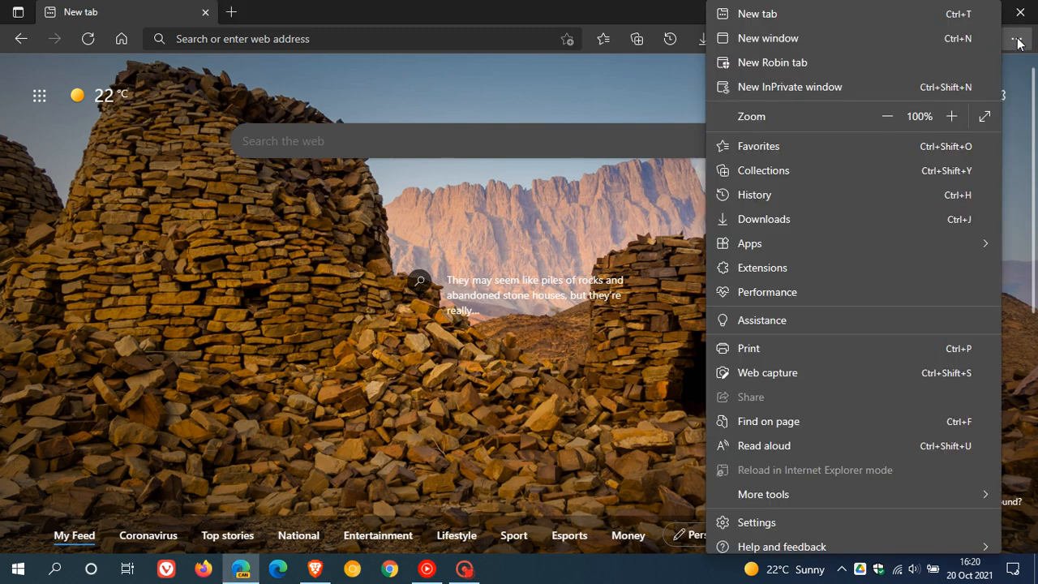
left_click(755, 521)
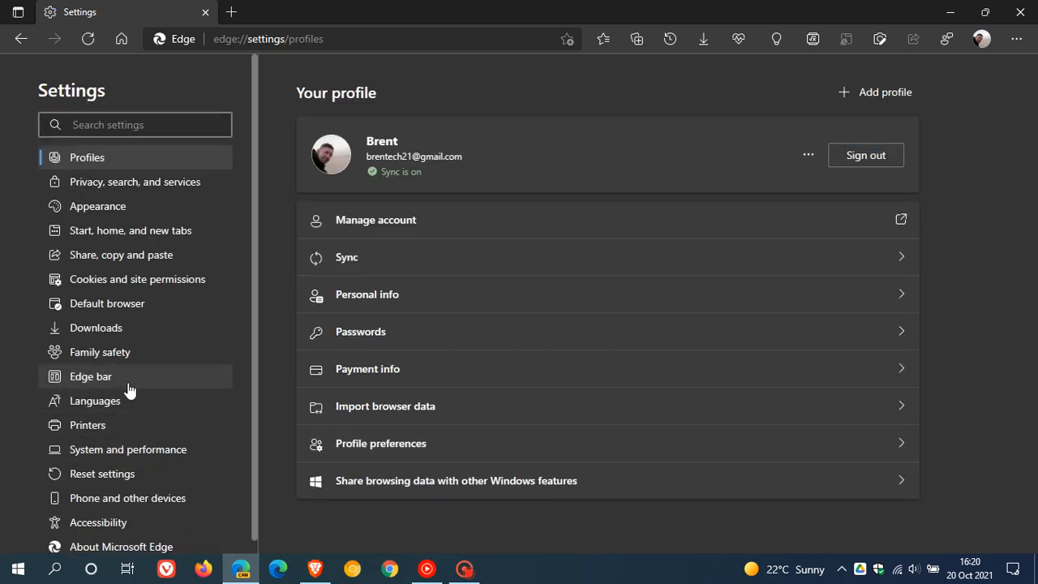
mouse_move(114, 381)
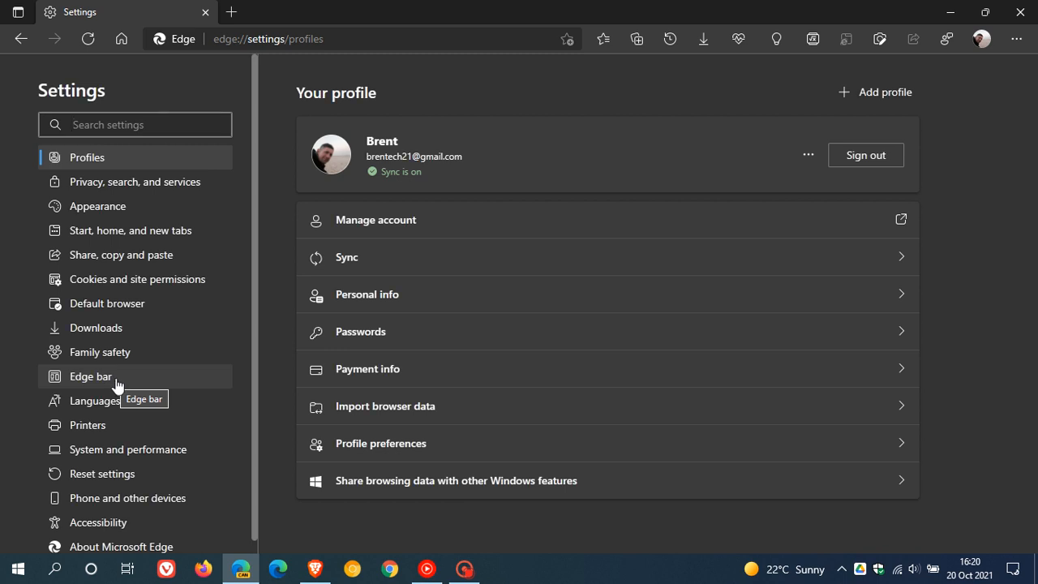
Select Edge bar in the Settings sidebar to show its open, auto-start and feed options.
left_click(90, 376)
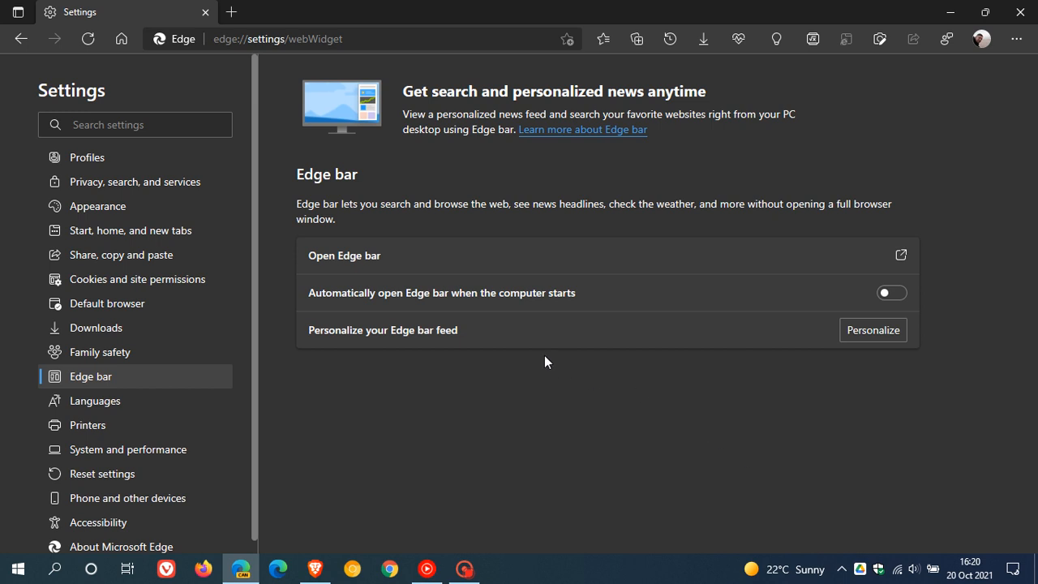
mouse_move(642, 269)
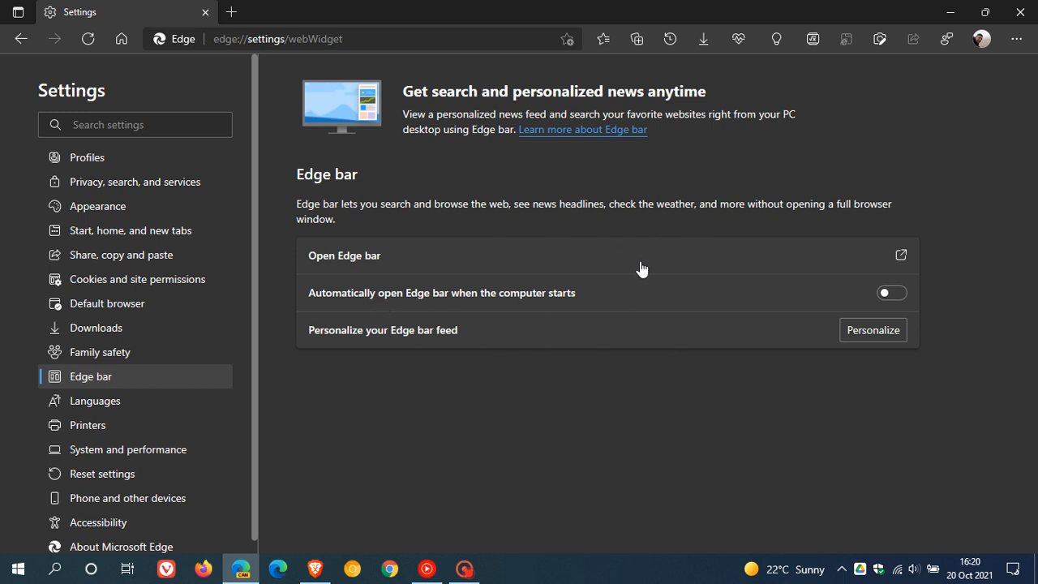
mouse_move(494, 325)
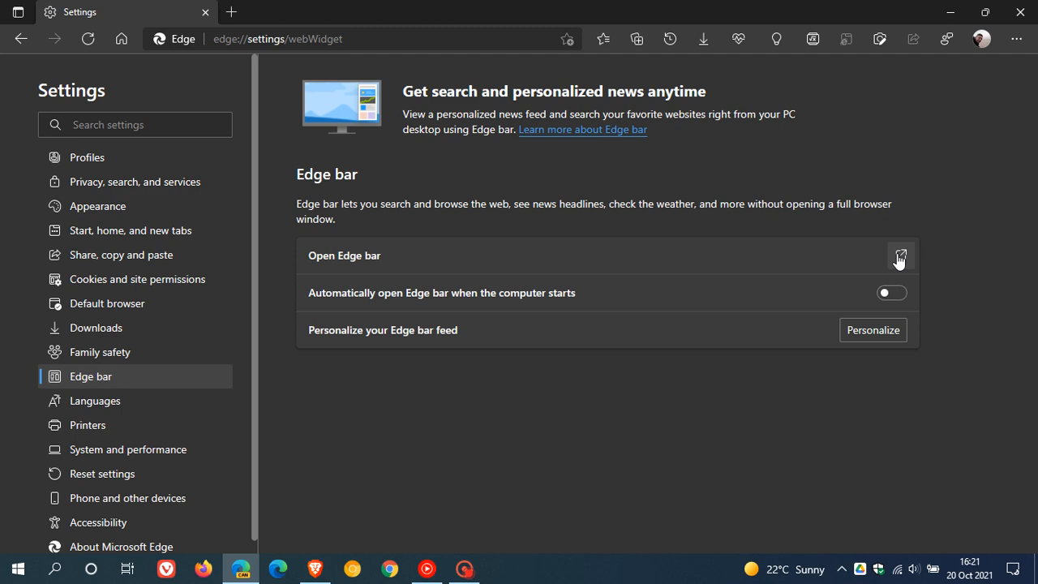
Launch Edge bar on the desktop and scroll through its weather and top stories feed.
left_click(900, 255)
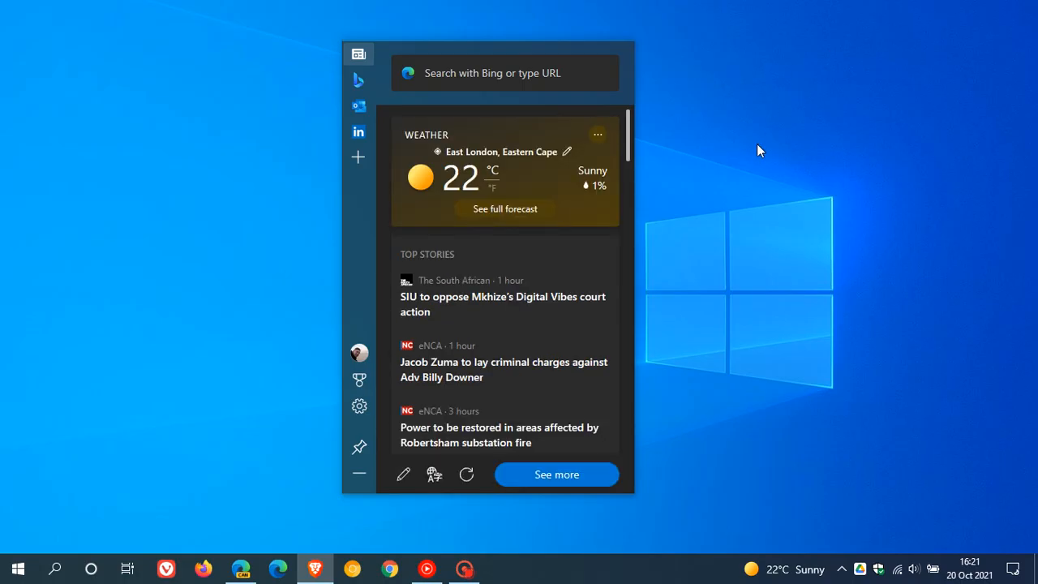
mouse_move(707, 203)
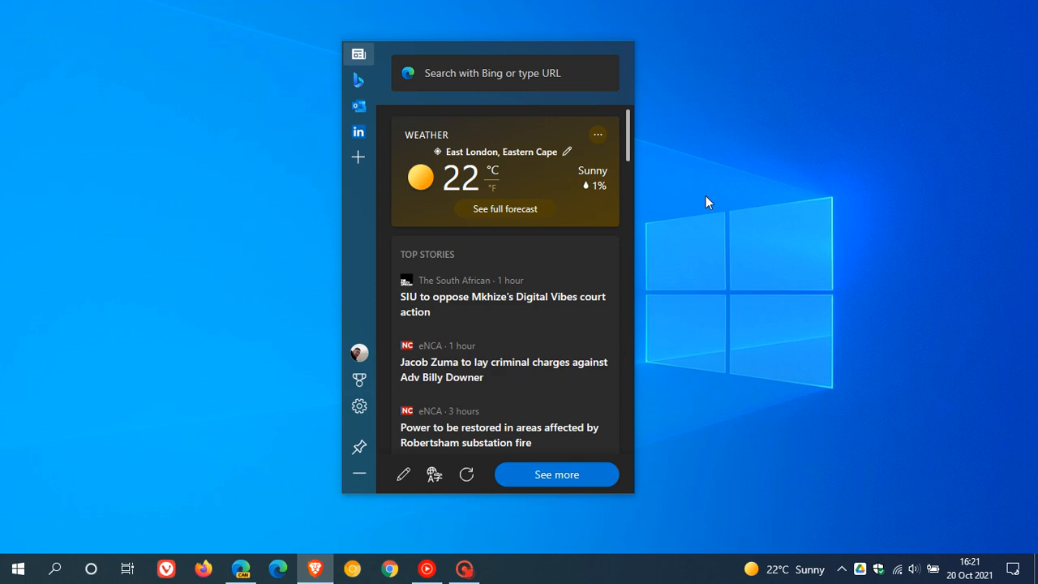
scroll("down", 3)
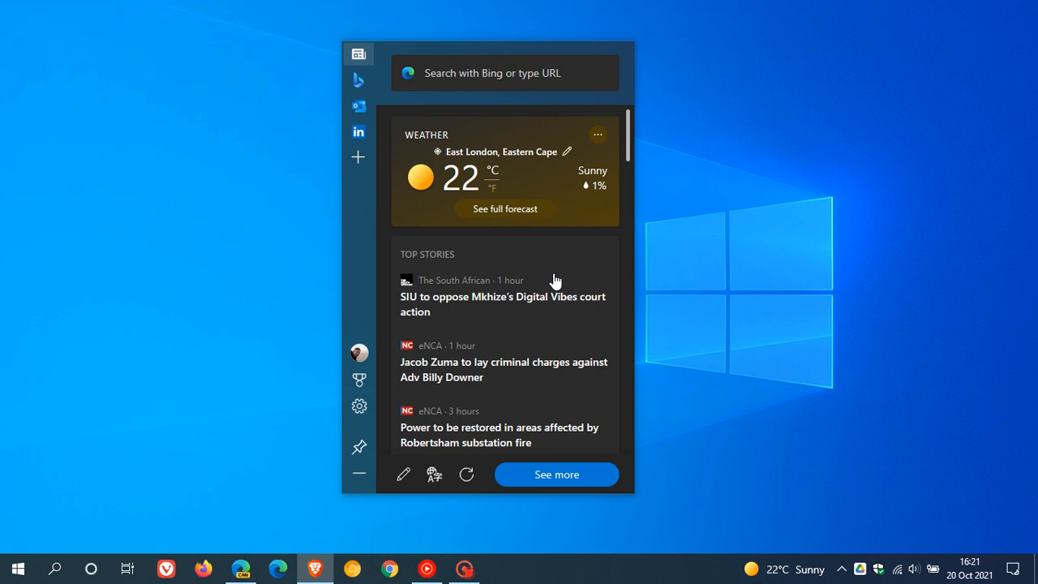
mouse_move(566, 267)
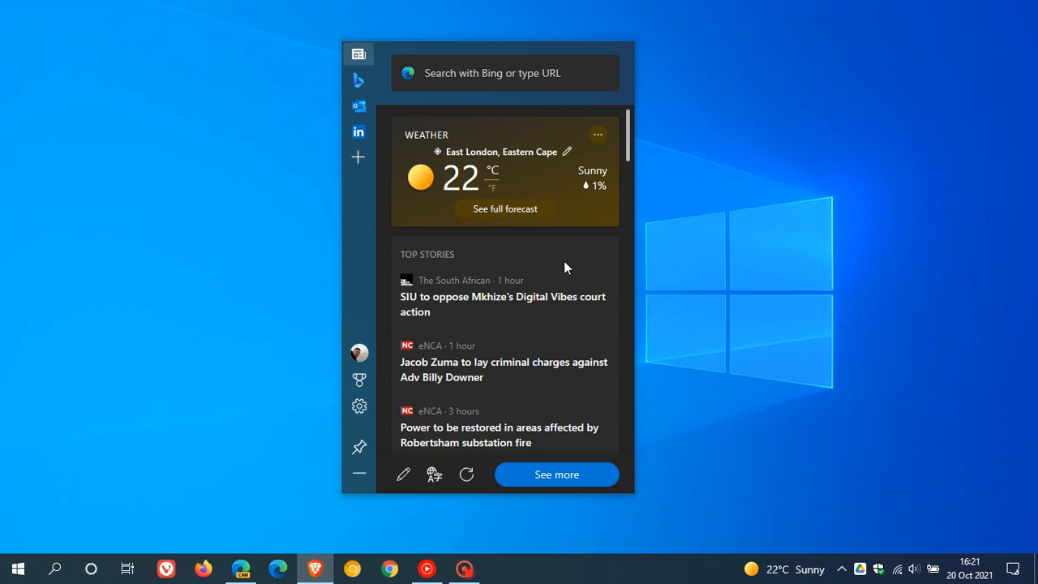
mouse_move(421, 138)
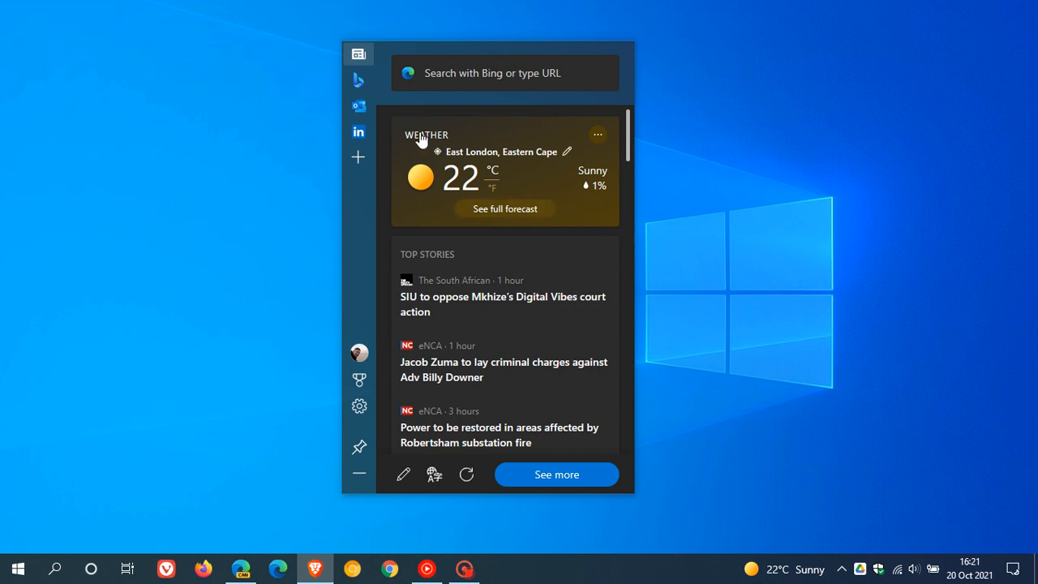
mouse_move(667, 60)
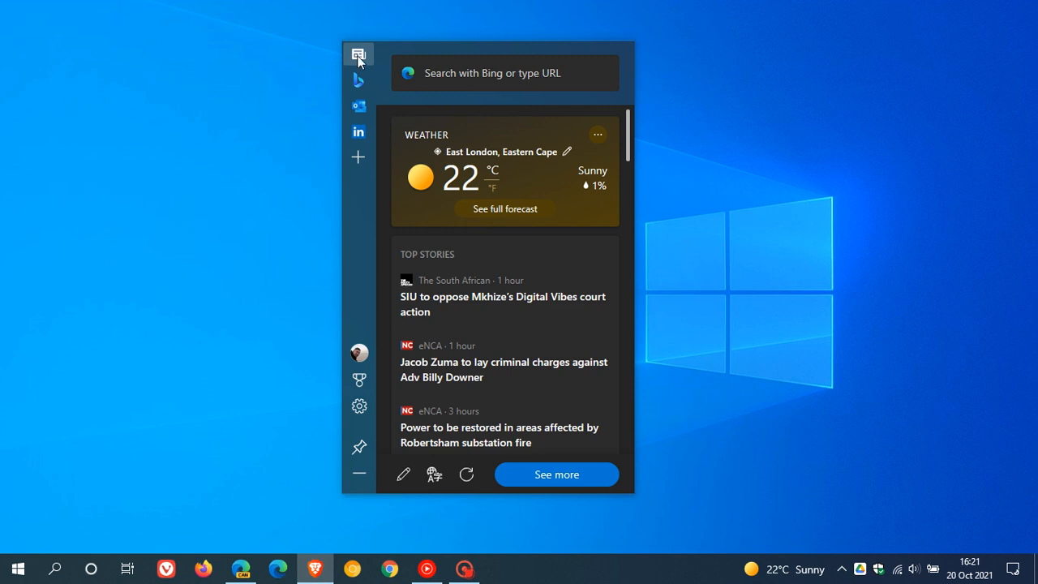
mouse_move(640, 57)
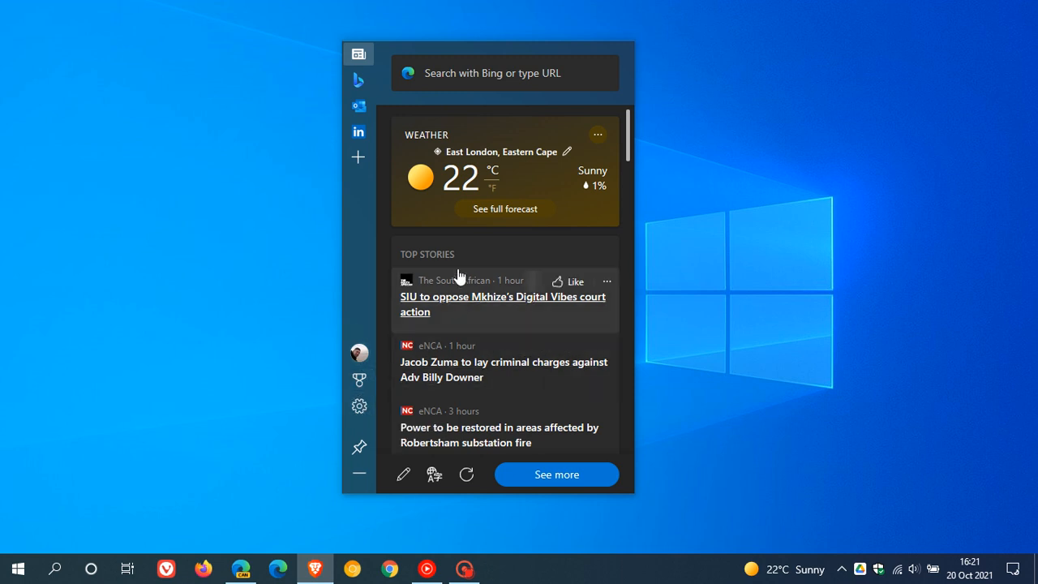
mouse_move(533, 268)
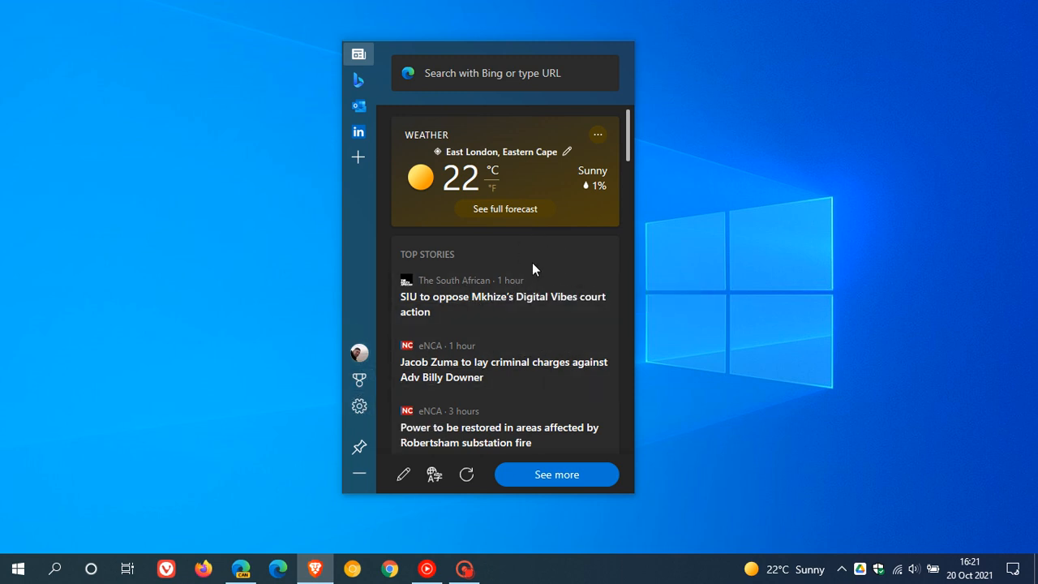
mouse_move(523, 255)
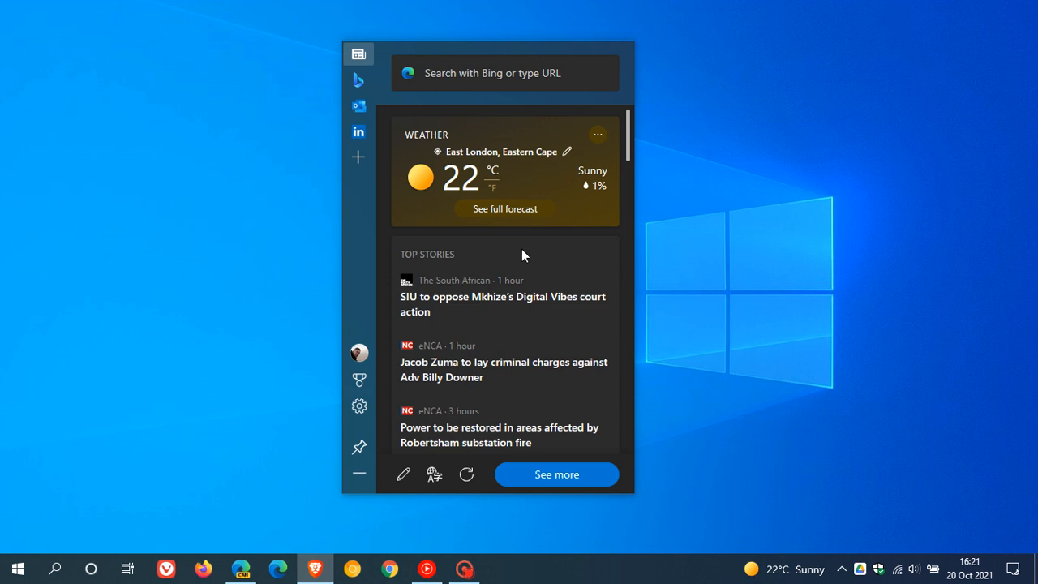
mouse_move(519, 201)
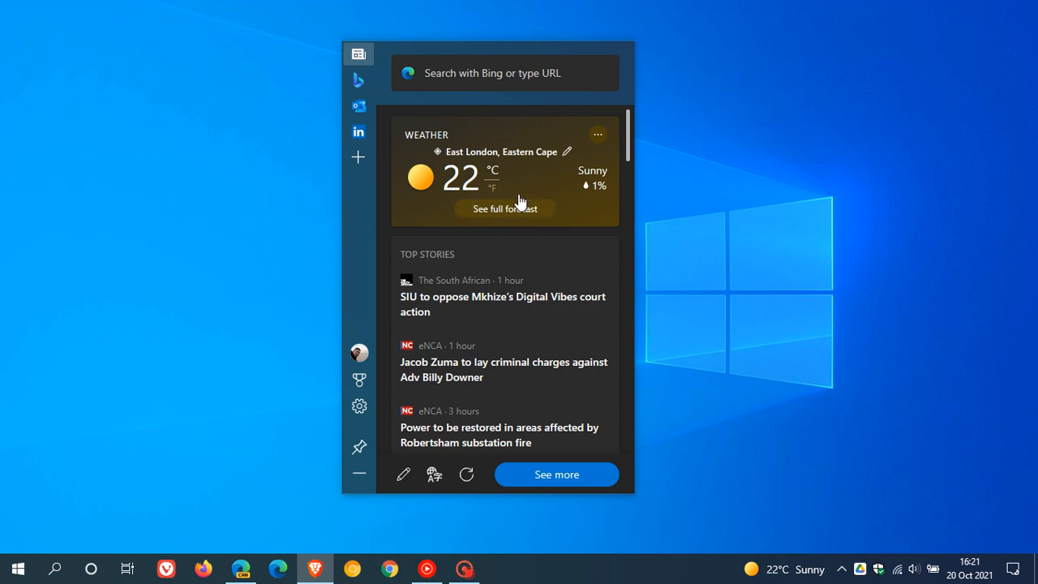
mouse_move(358, 54)
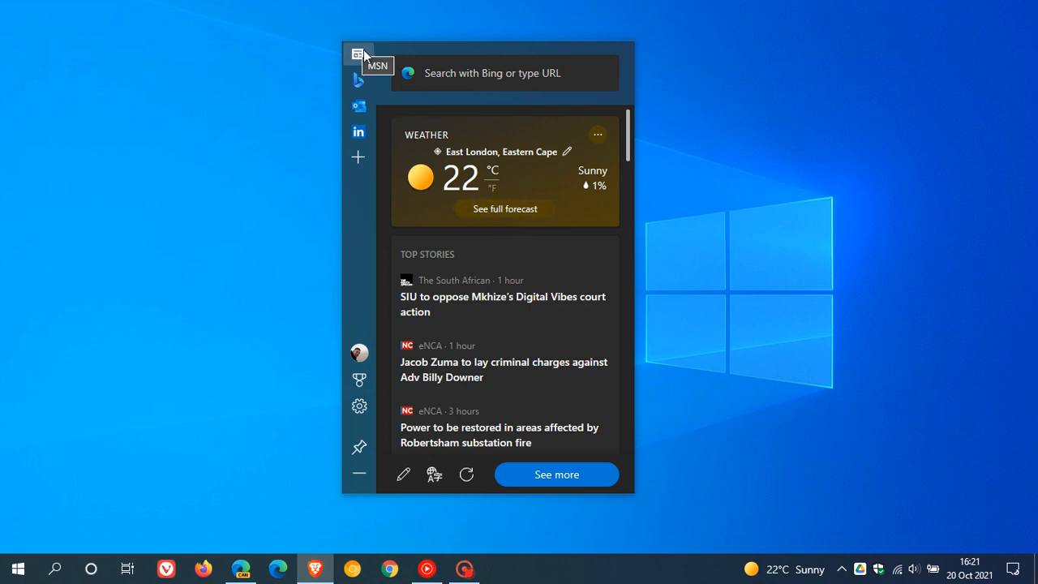
mouse_move(358, 80)
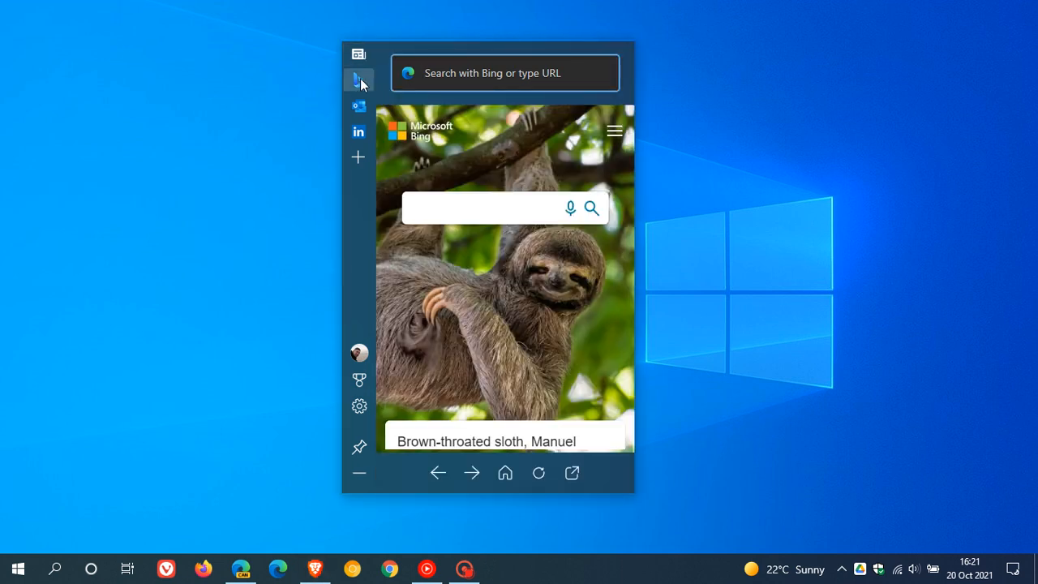
Cycle through the Outlook and LinkedIn panels, return to the news feed, and show options.
left_click(358, 107)
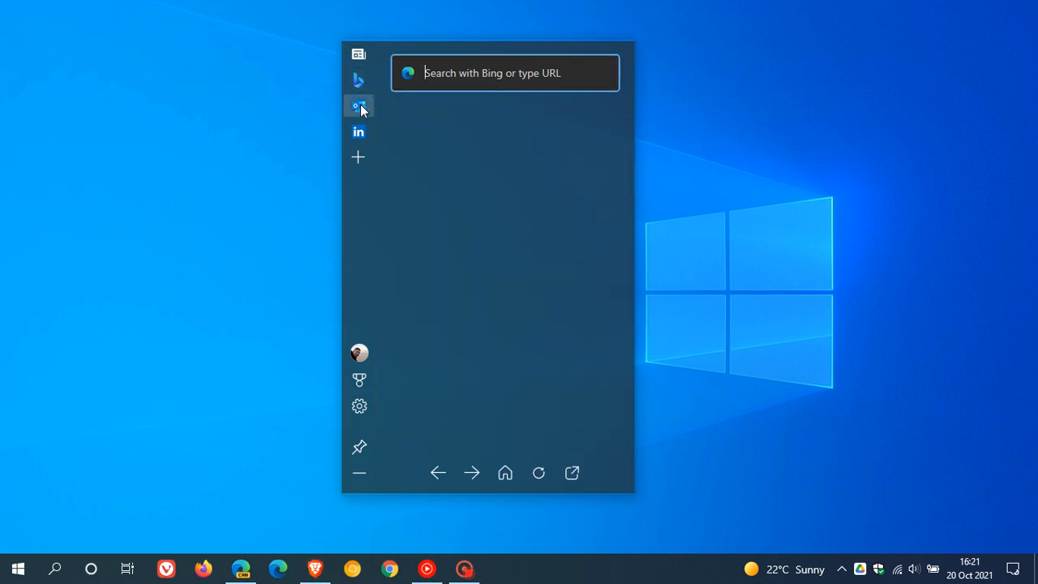
left_click(359, 106)
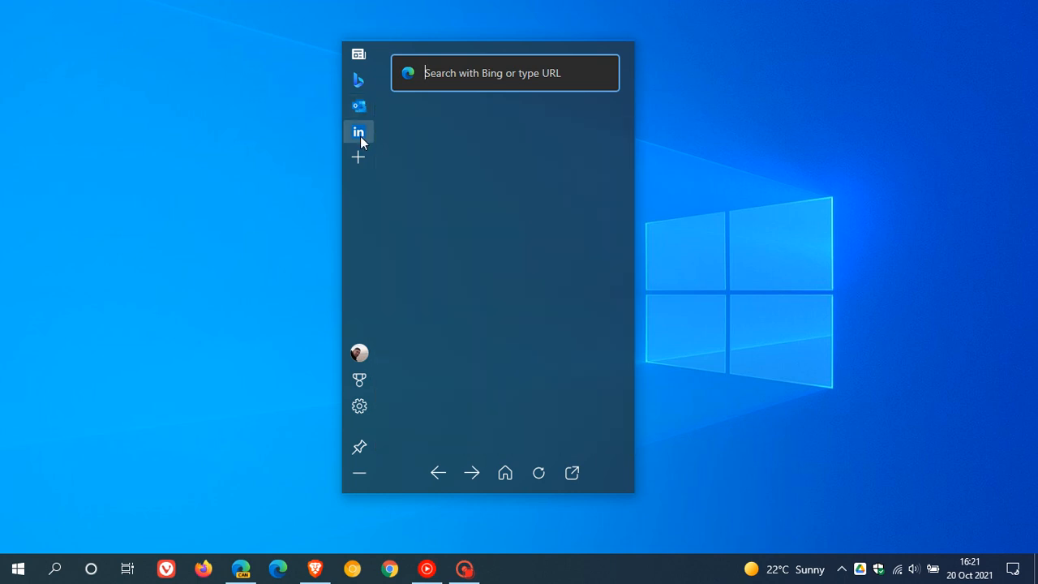
left_click(358, 131)
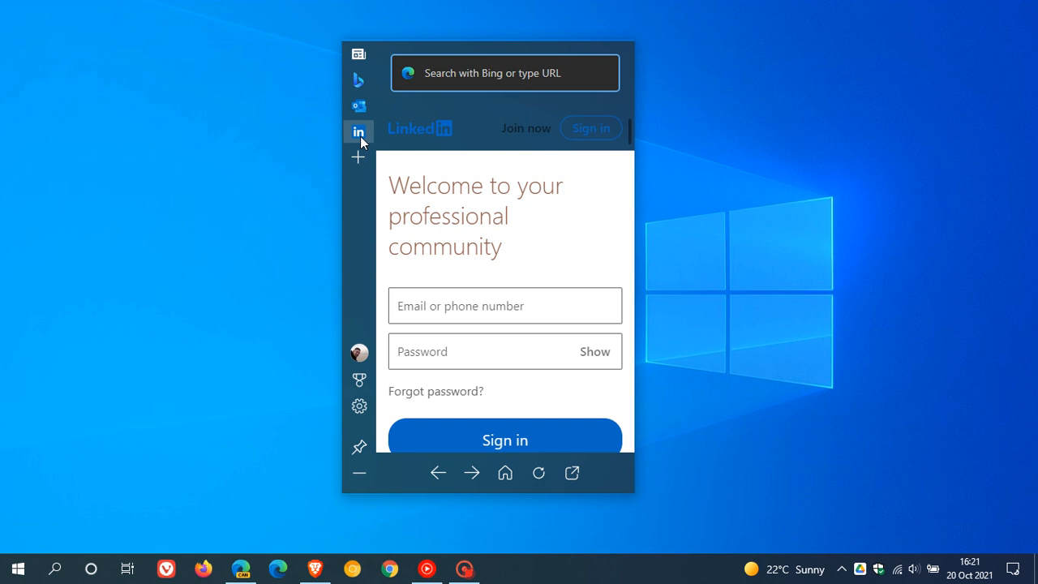
left_click(358, 156)
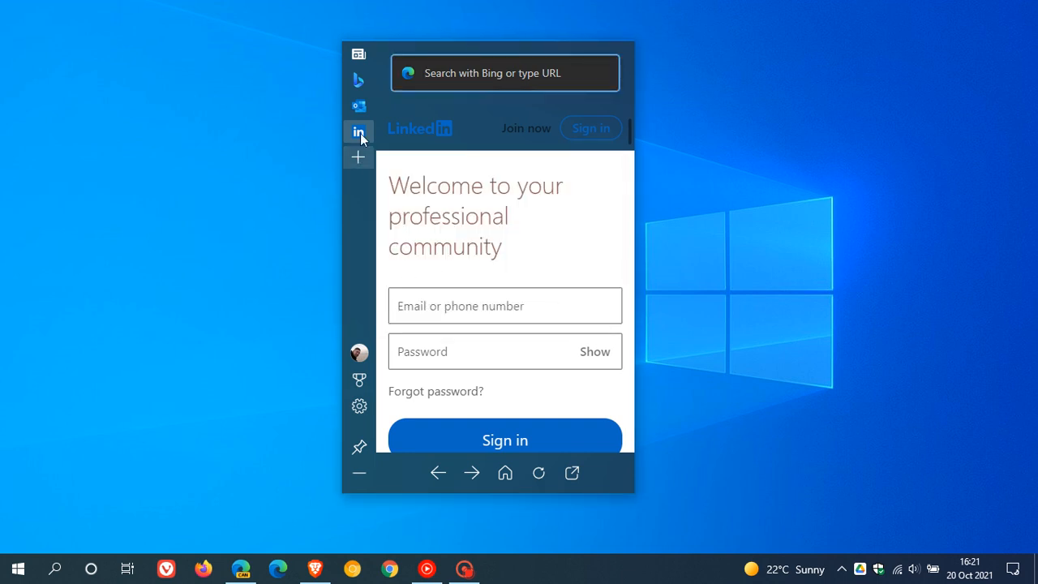
left_click(358, 53)
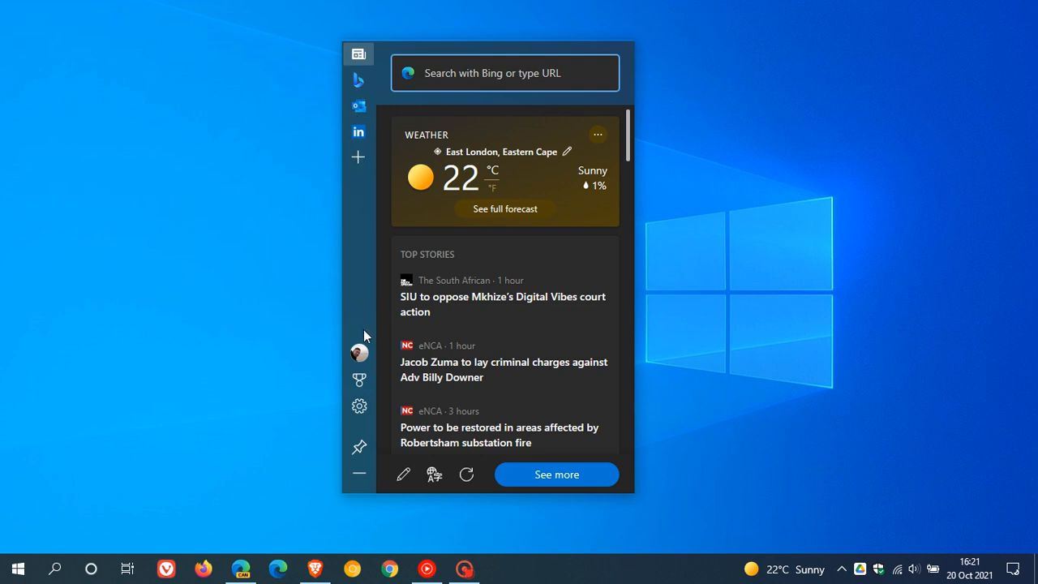
left_click(359, 352)
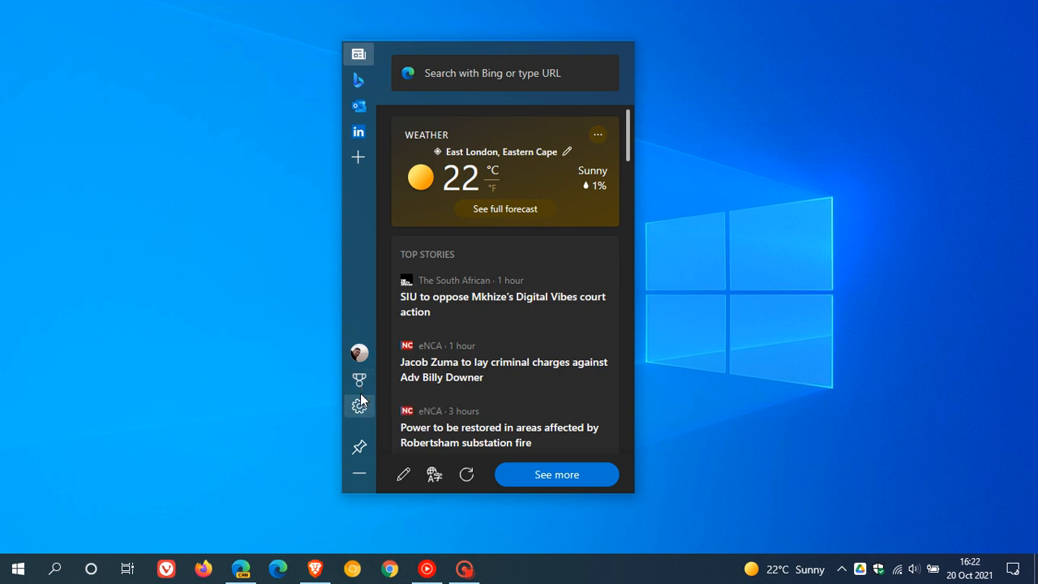
left_click(358, 406)
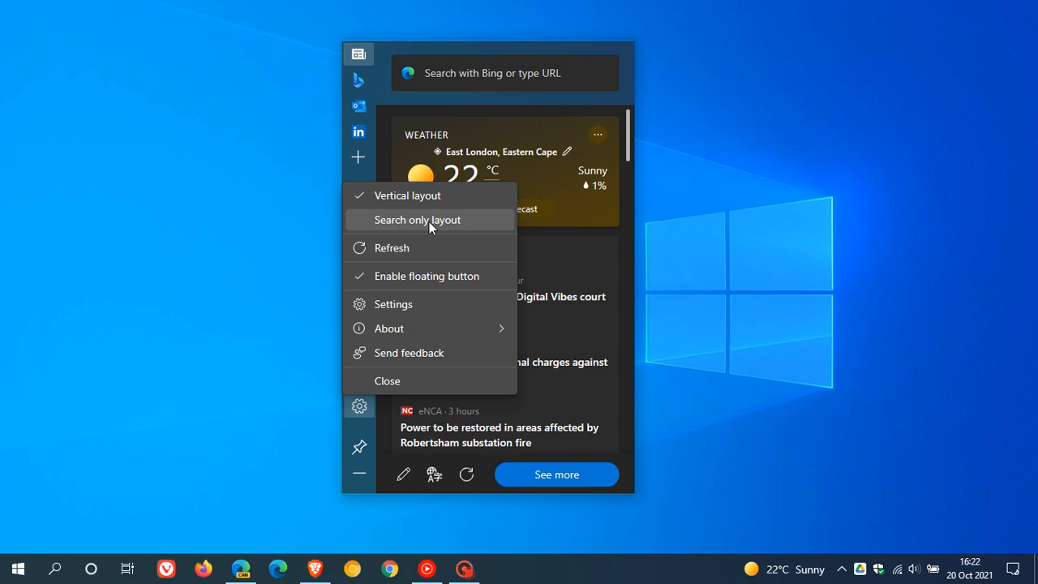
Switch the Edge bar to Search only layout, then bring its options menu back up.
left_click(417, 219)
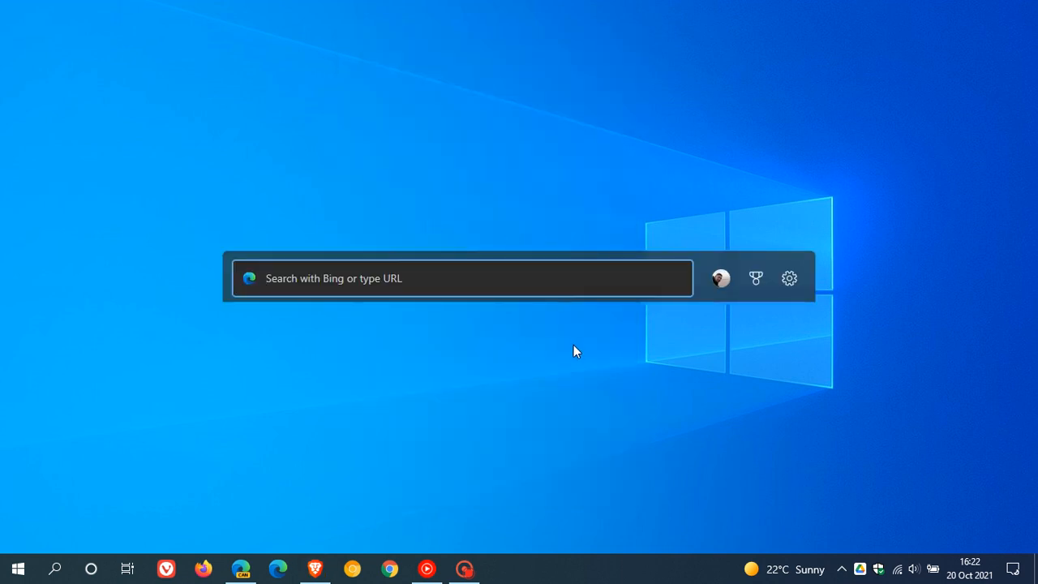
mouse_move(798, 300)
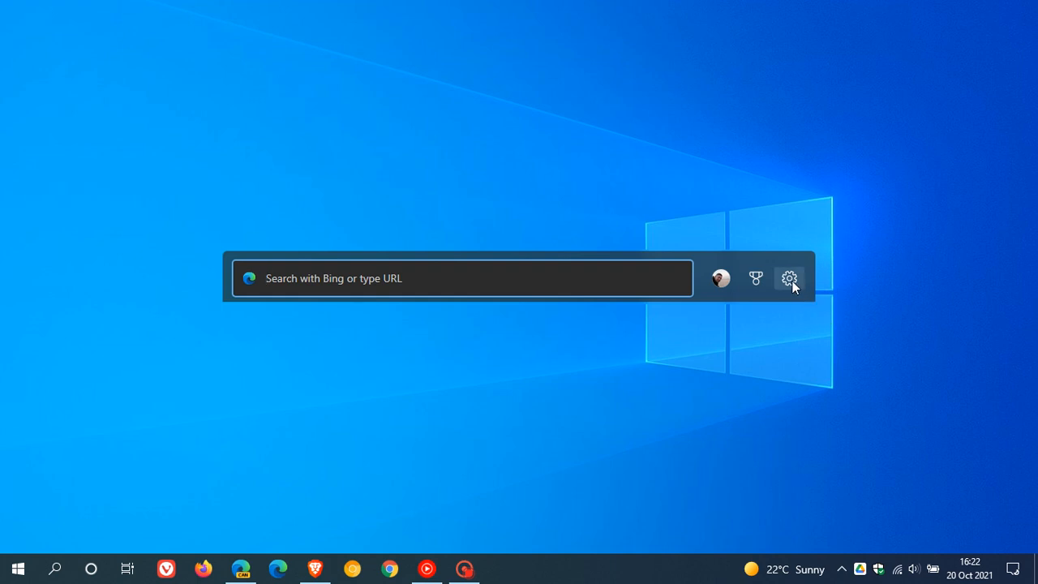
left_click(788, 278)
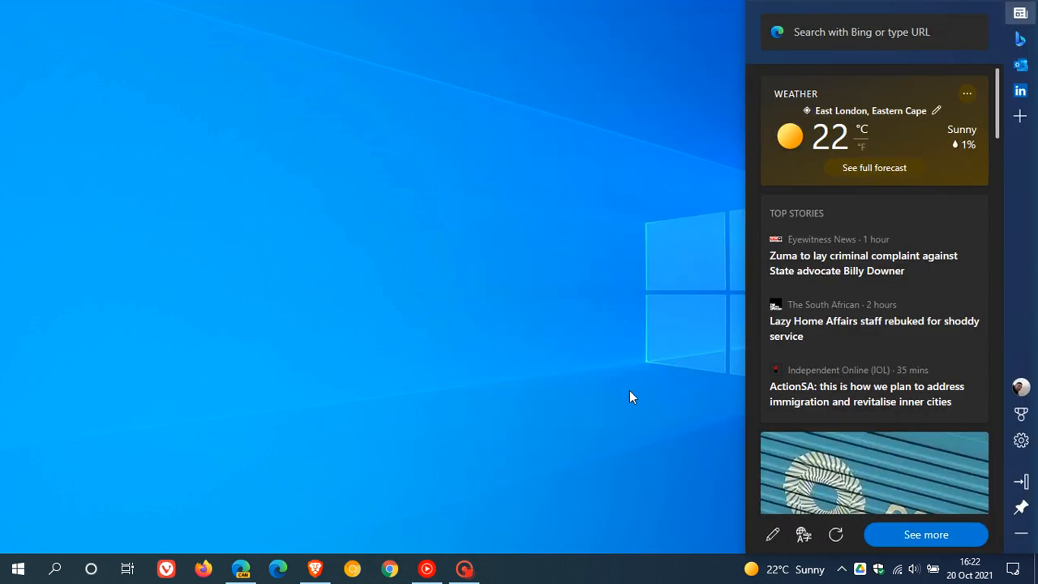
mouse_move(1021, 481)
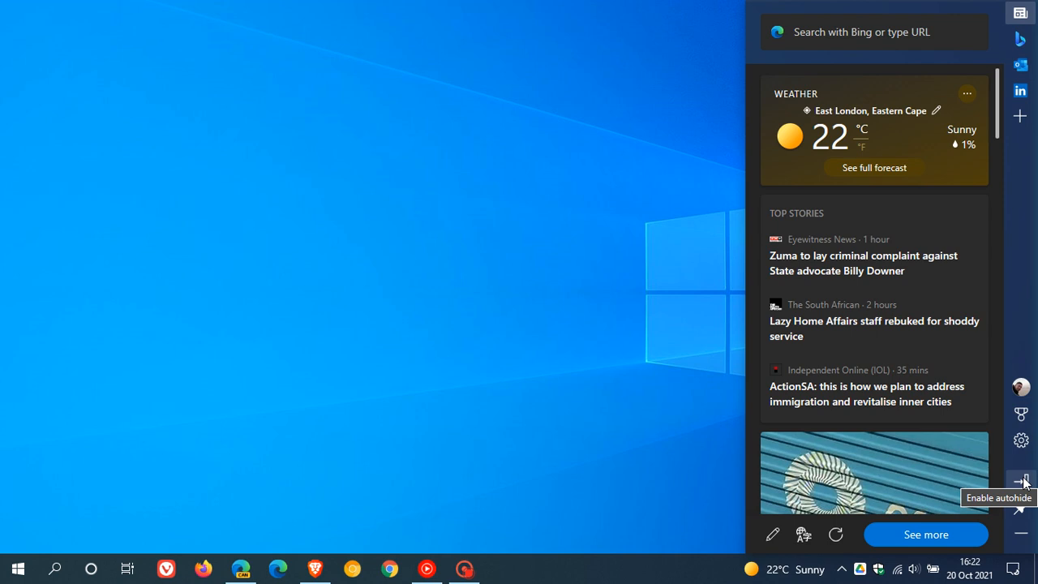
Enable autohide so the docked Edge bar collapses to a slim icon strip.
left_click(1021, 481)
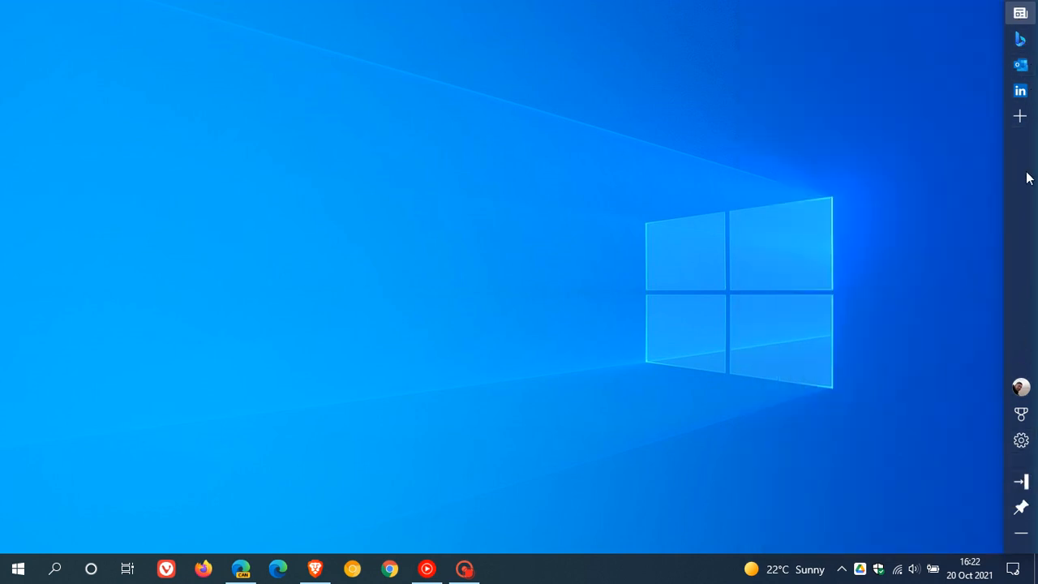
mouse_move(1021, 481)
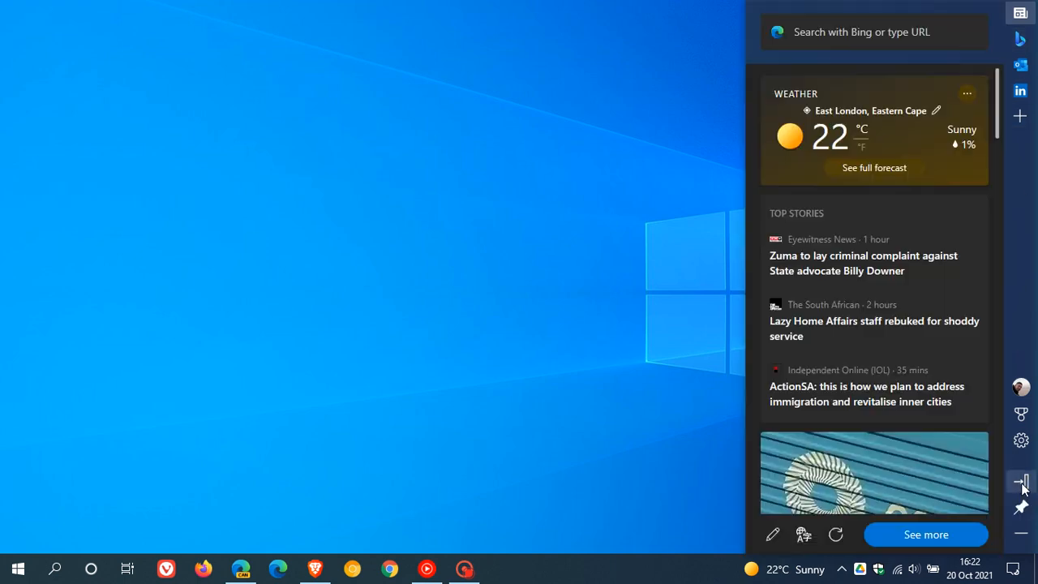
mouse_move(1020, 482)
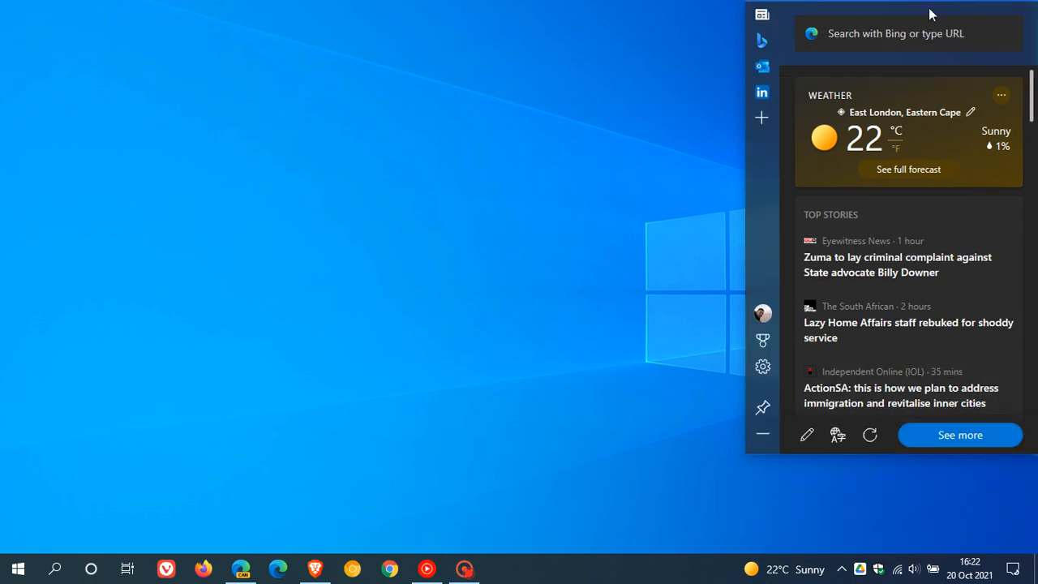
Minimize the Edge bar to a floating button and drag it to the right screen edge.
left_click_drag(930, 14, 538, 46)
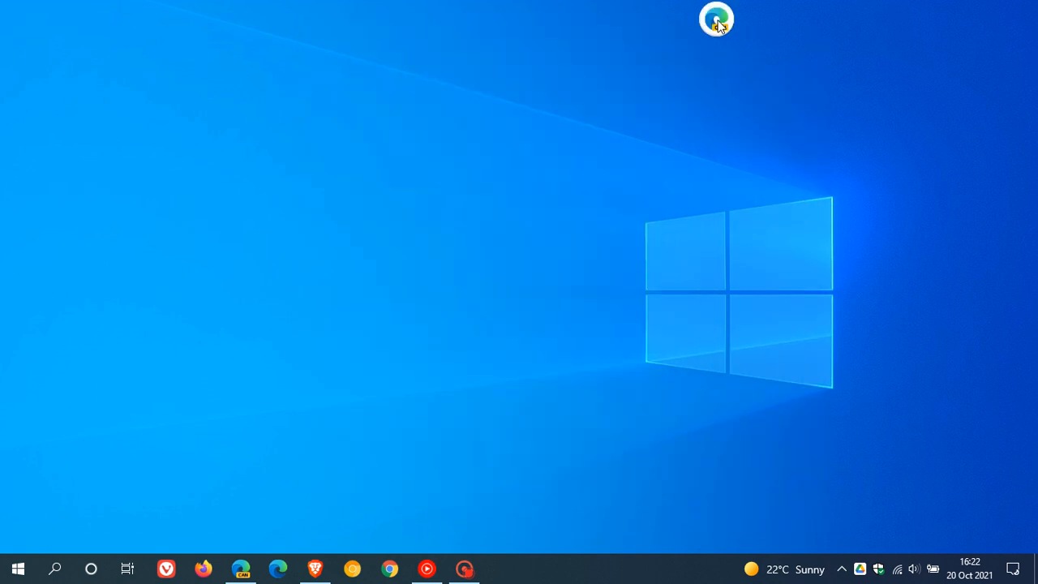
left_click(715, 19)
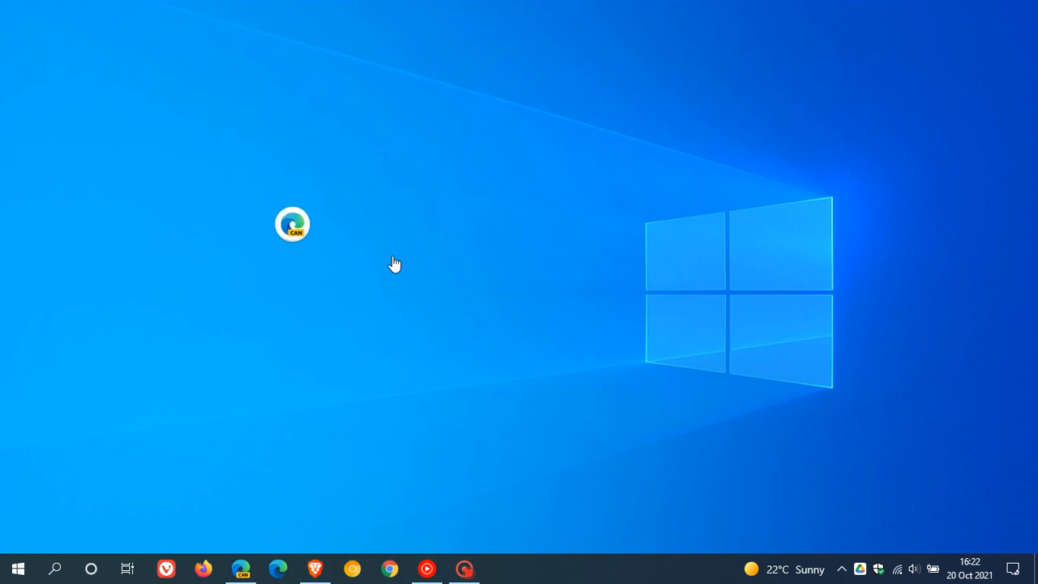
left_click_drag(292, 224, 1018, 261)
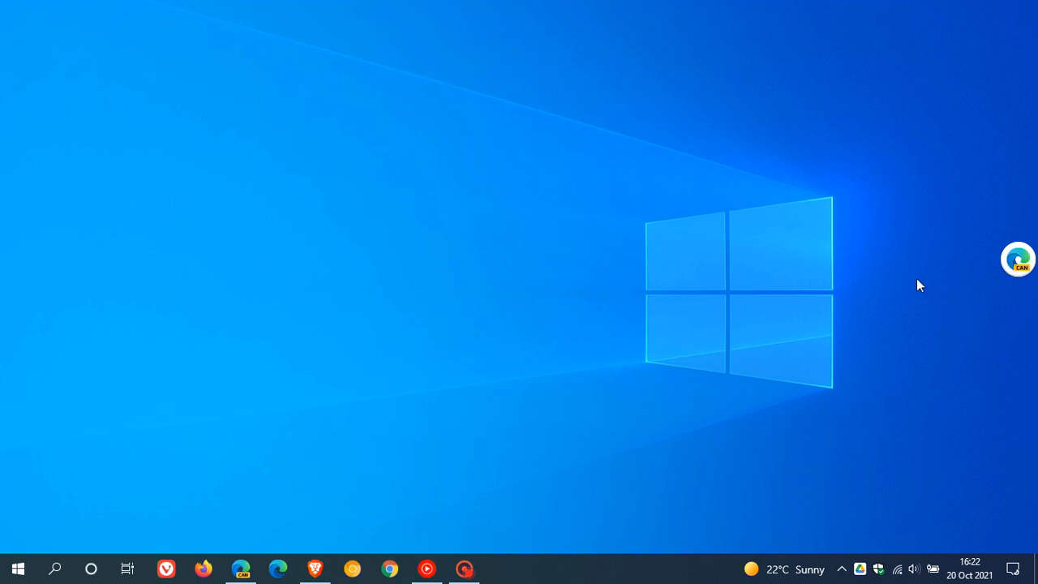
mouse_move(1018, 261)
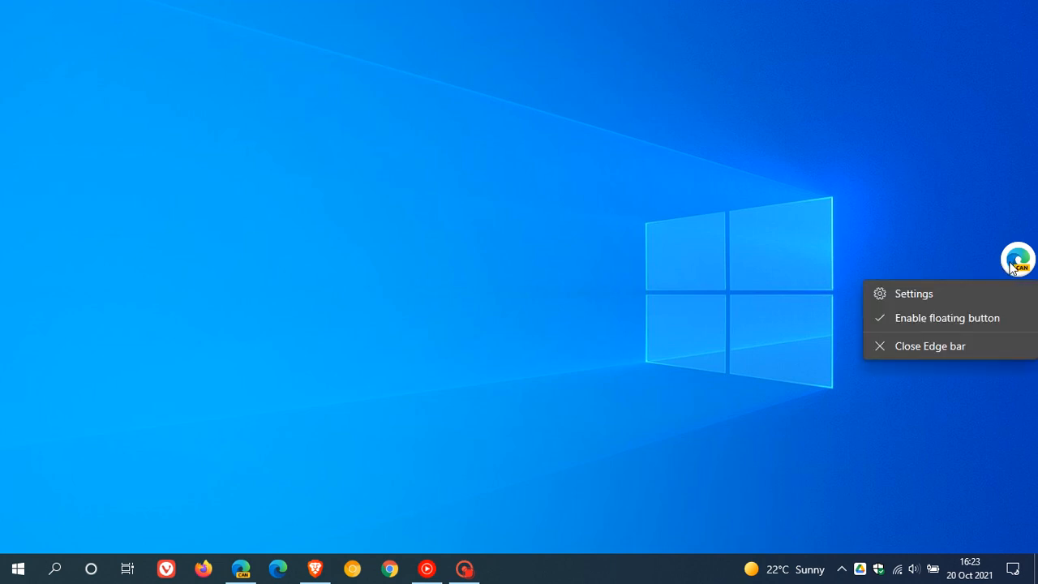
mouse_move(914, 293)
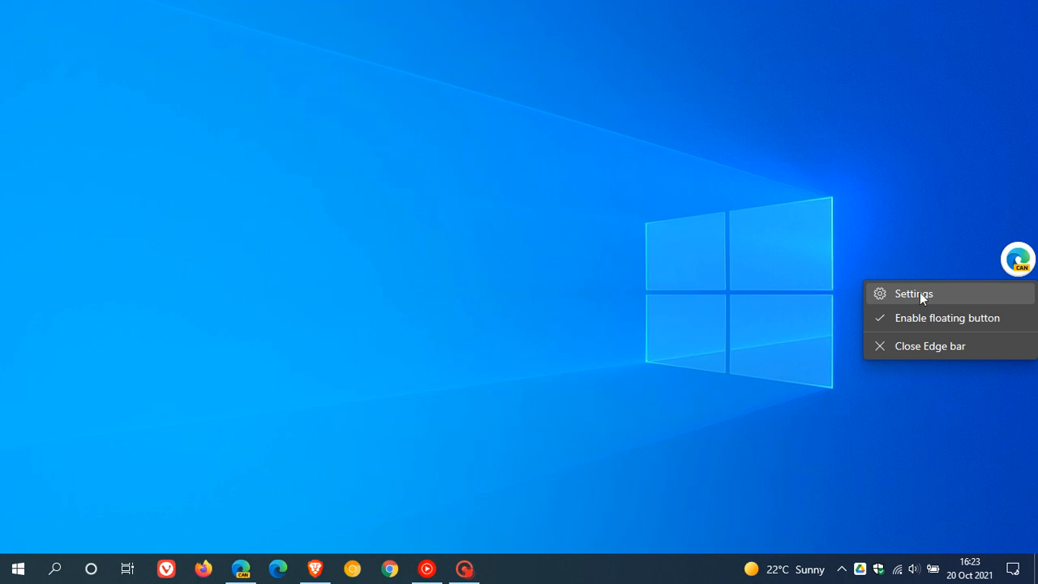
mouse_move(955, 317)
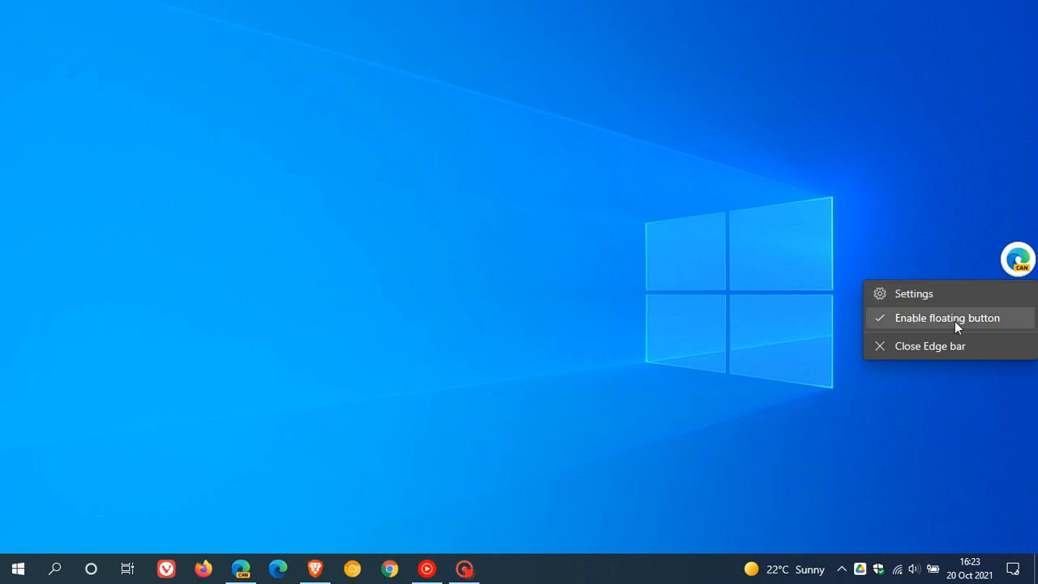
mouse_move(931, 351)
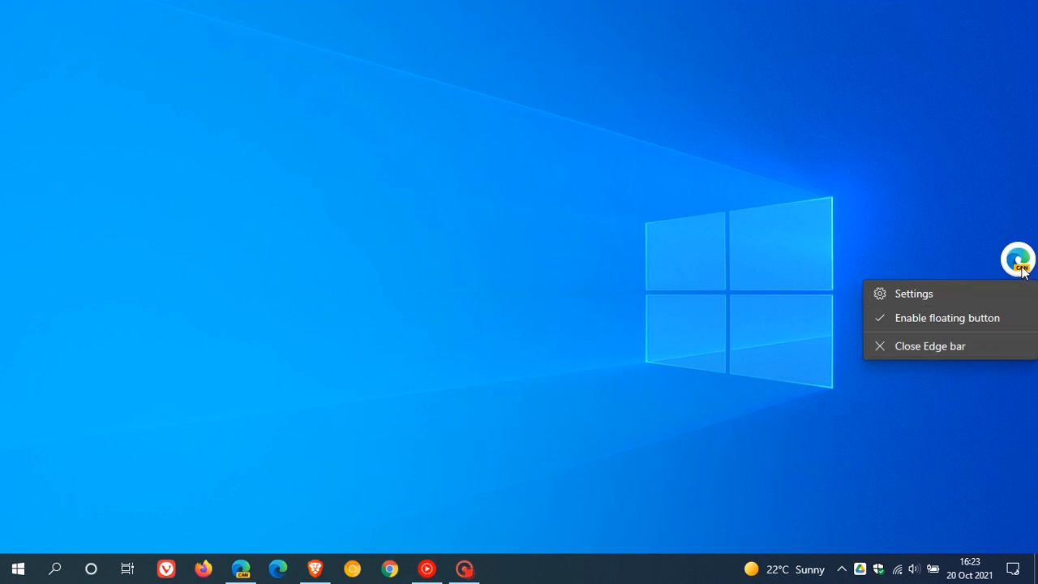
Reopen the Edge bar from the floating button and focus its Bing search box.
left_click(1018, 259)
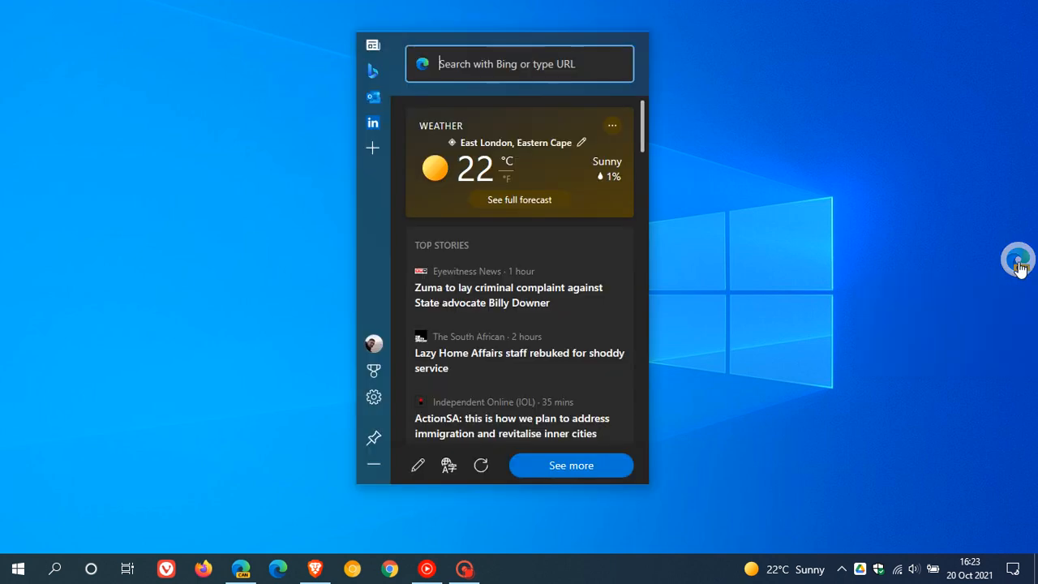
mouse_move(745, 300)
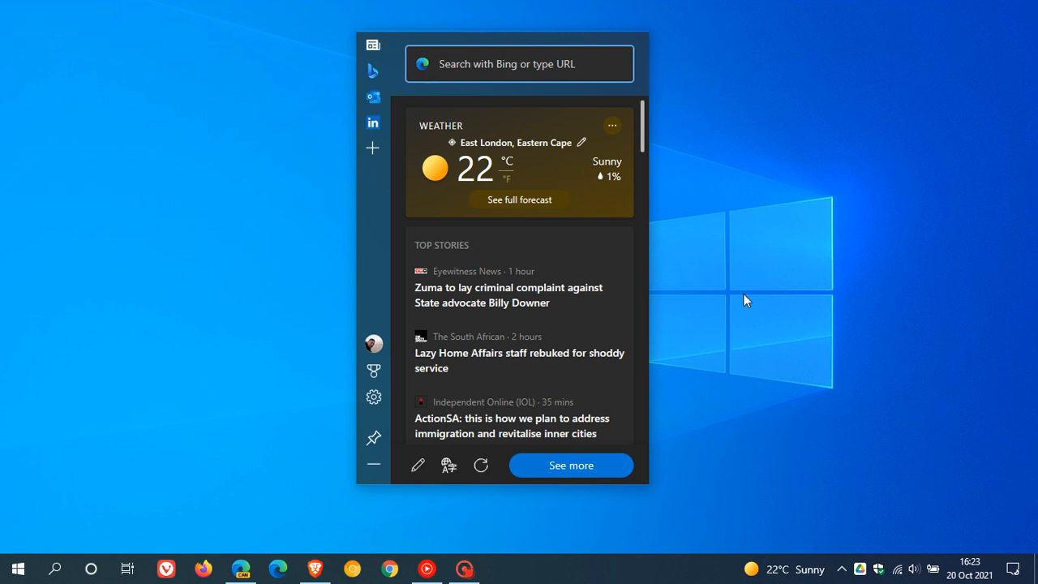
mouse_move(734, 305)
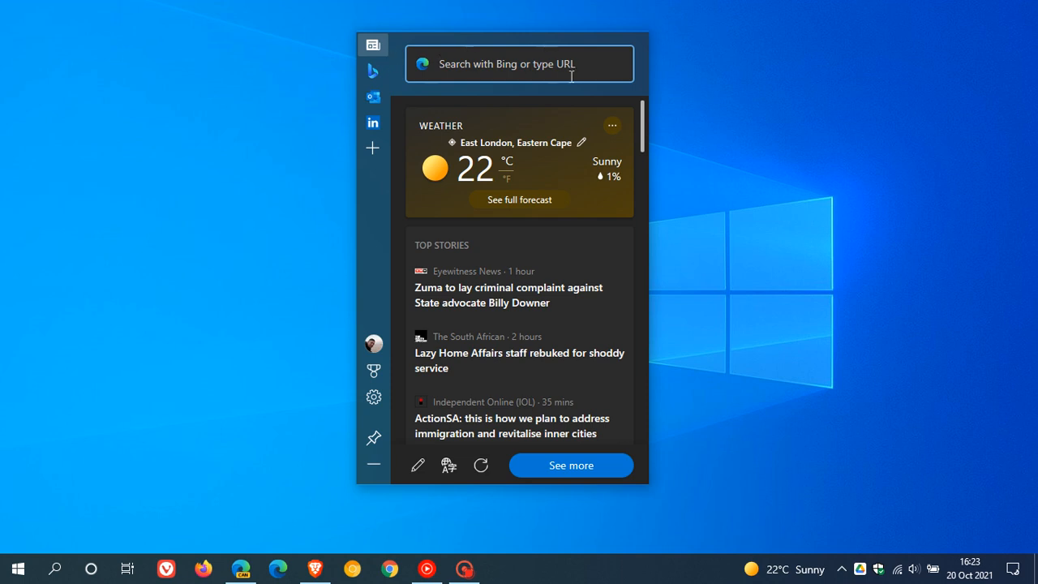
mouse_move(665, 87)
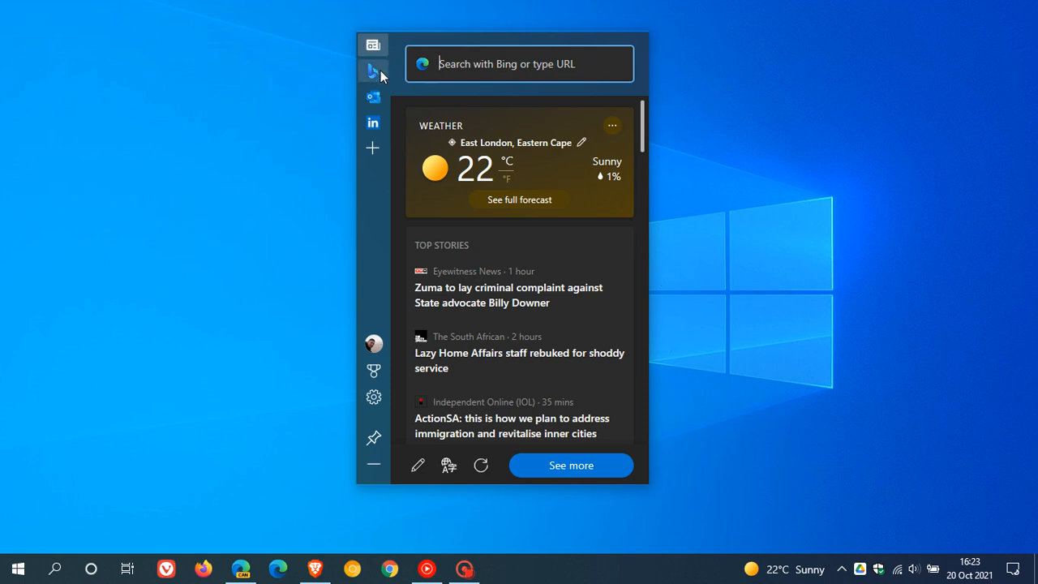
mouse_move(363, 263)
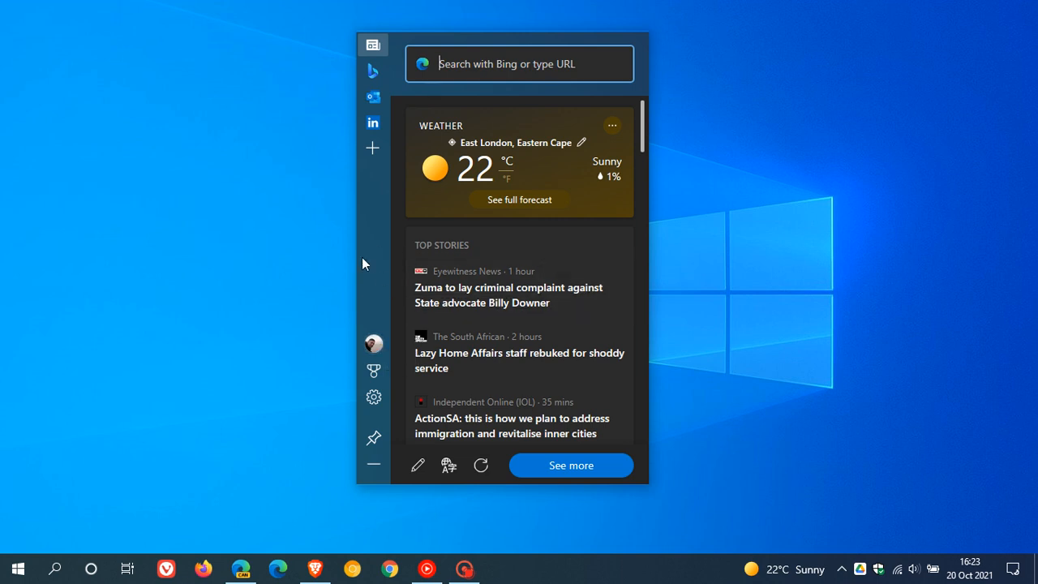
mouse_move(559, 258)
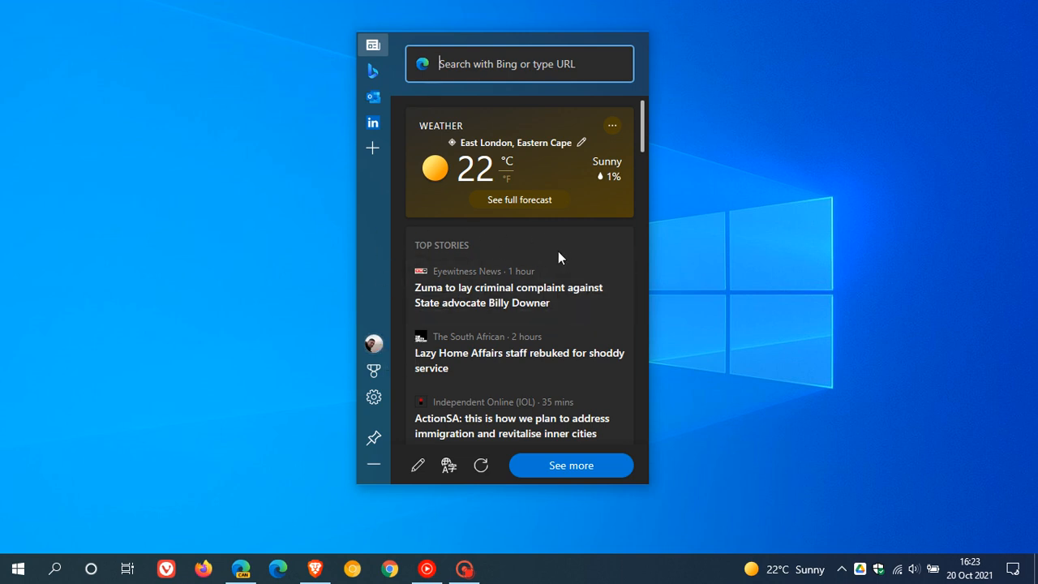
mouse_move(557, 242)
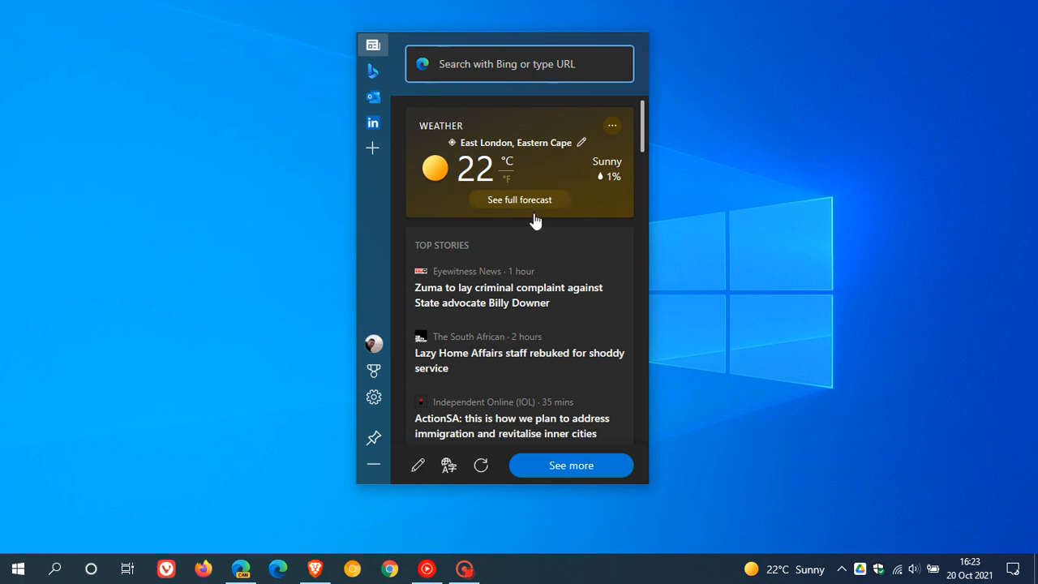
mouse_move(554, 246)
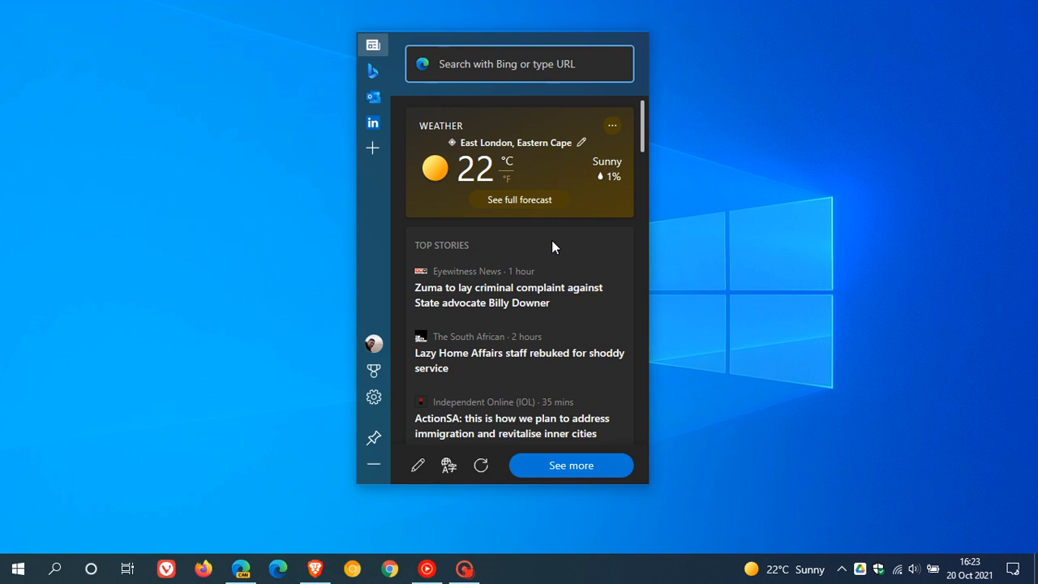
left_click(519, 64)
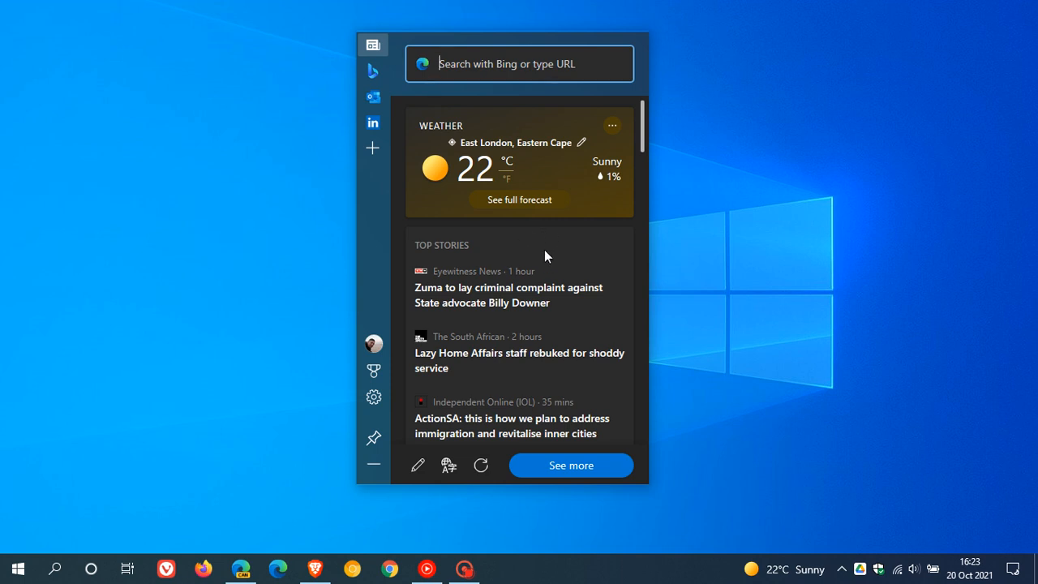
mouse_move(531, 238)
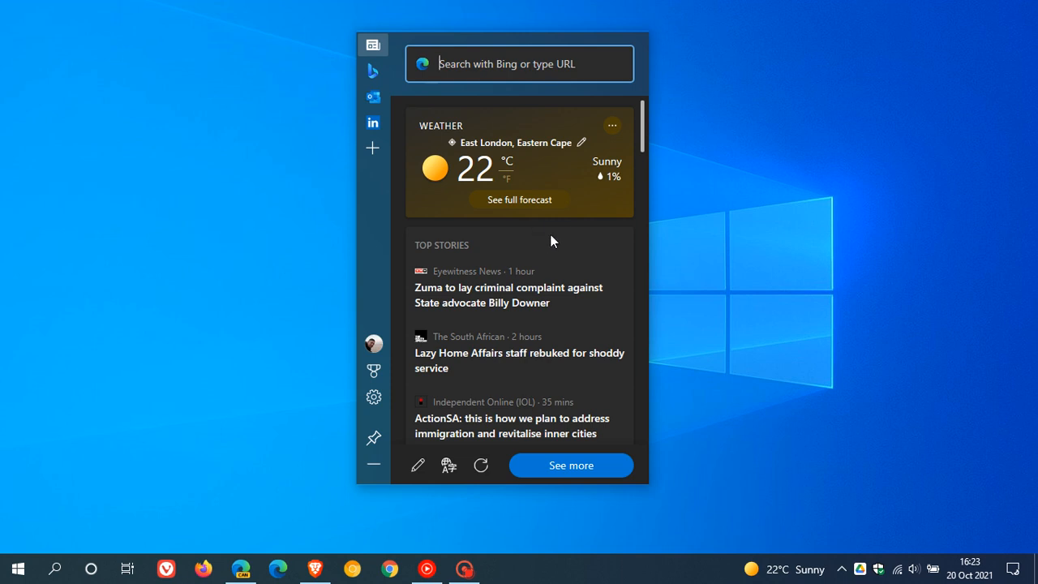
mouse_move(824, 240)
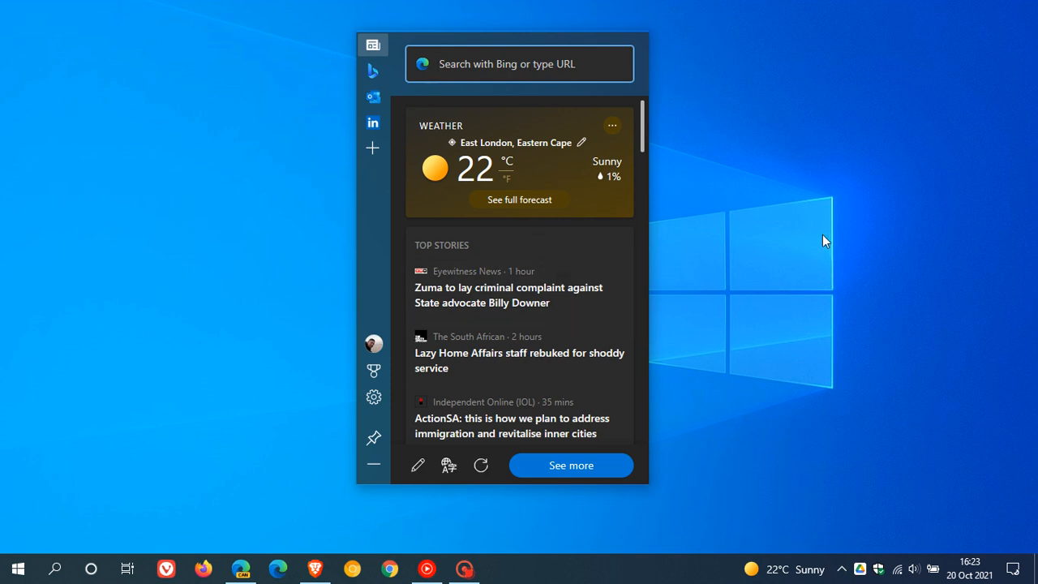